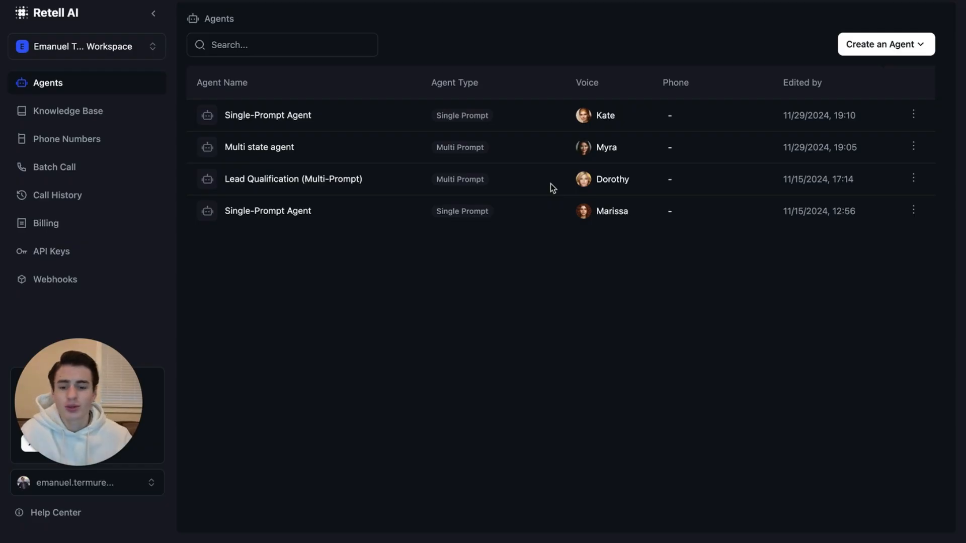
mouse_move(481, 177)
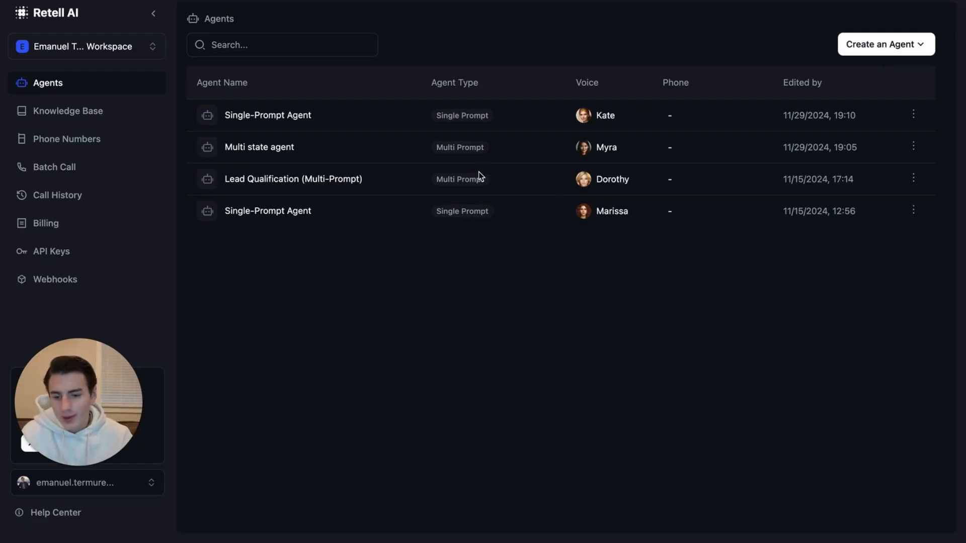
View the add-number options and the SIP trunking connection form, then dismiss it unsaved
left_click(67, 138)
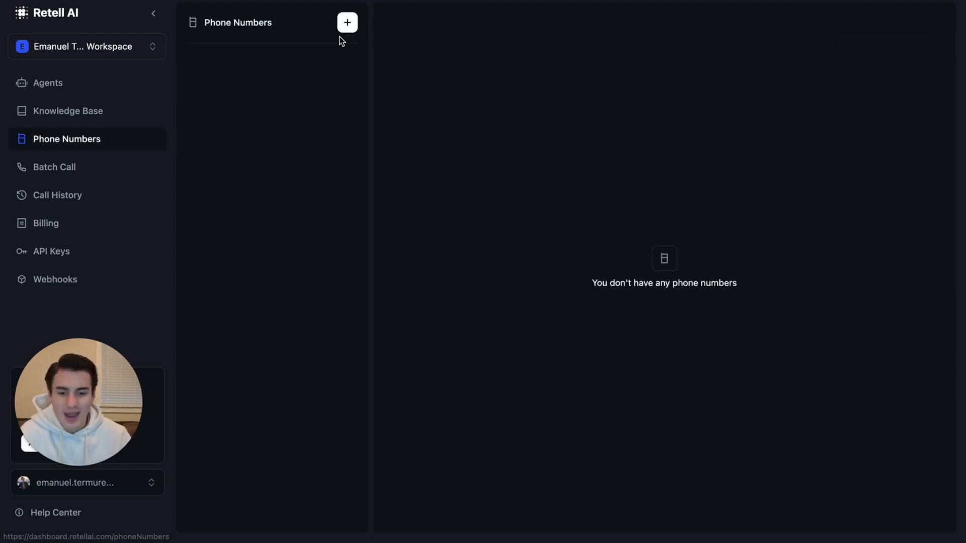
left_click(347, 24)
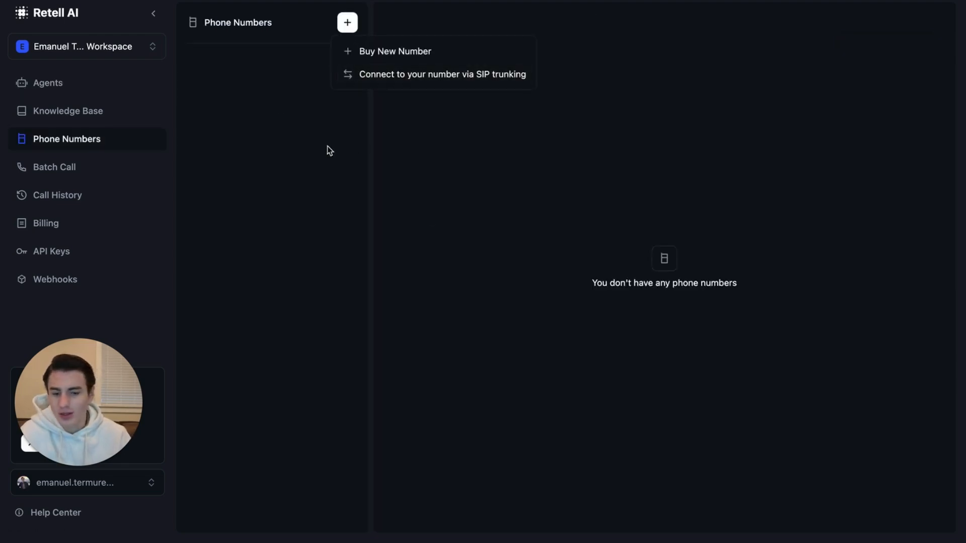
left_click(441, 74)
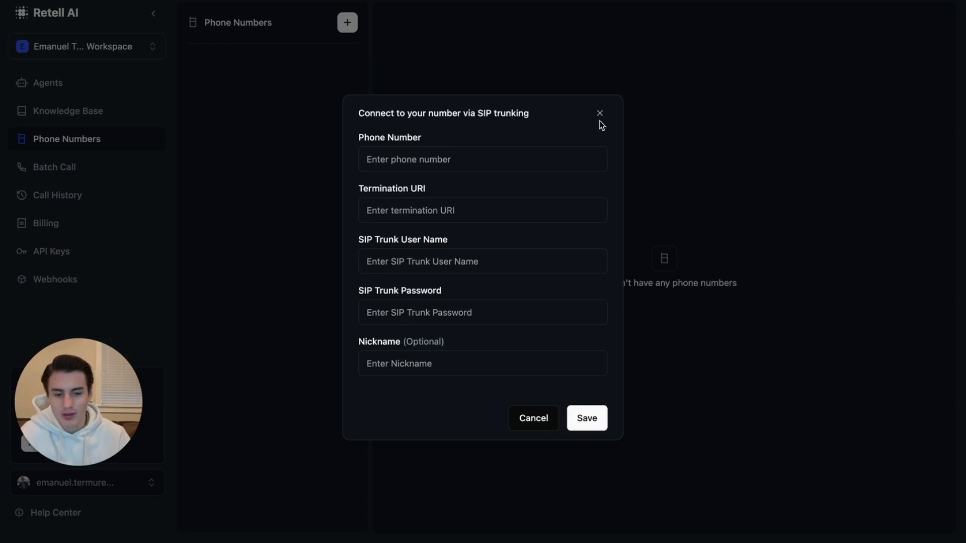
left_click(599, 113)
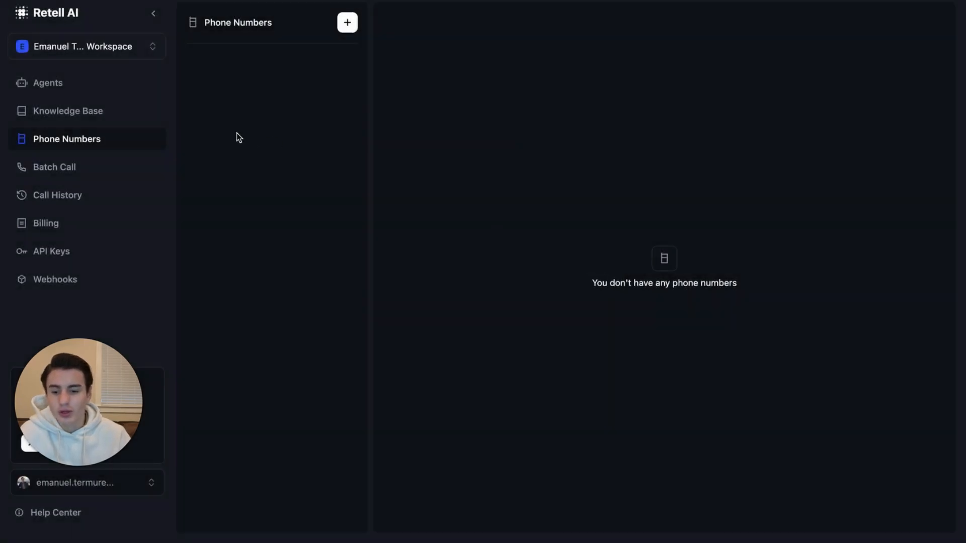
Go to the Agents list and show the 'Create an Agent' type options
left_click(48, 82)
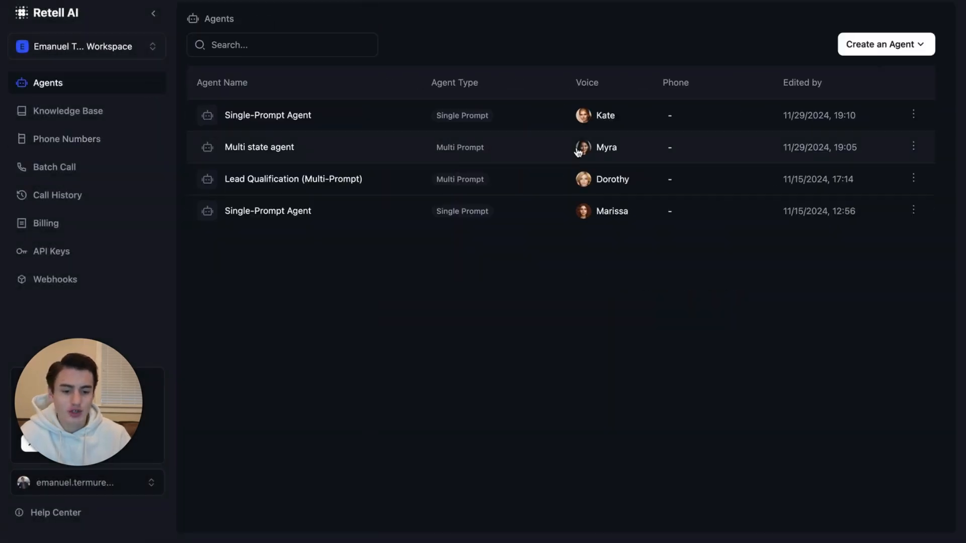
mouse_move(591, 130)
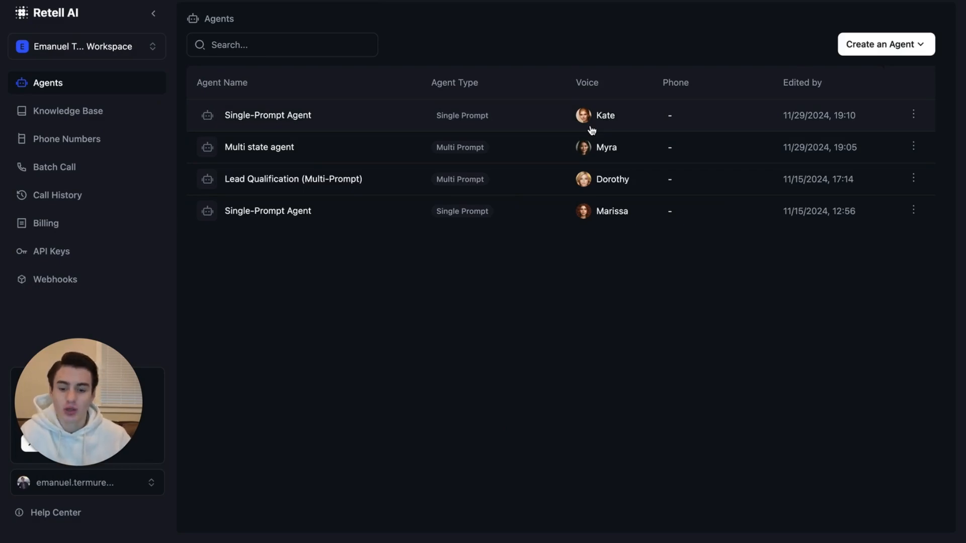
mouse_move(882, 38)
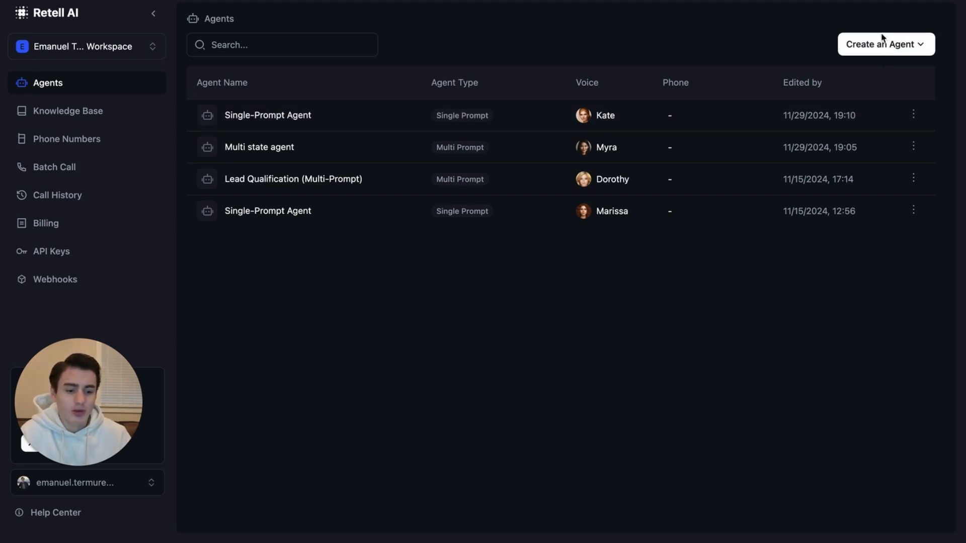
left_click(885, 43)
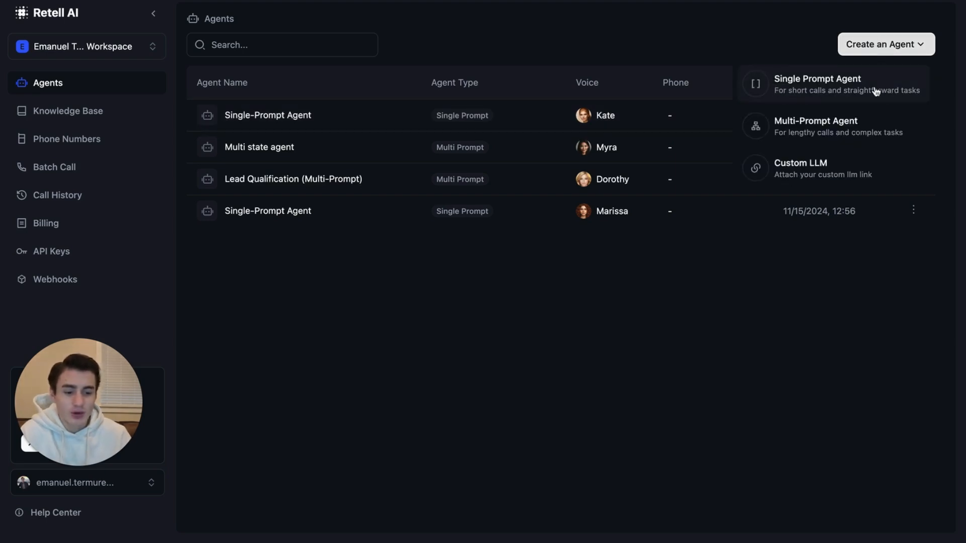
mouse_move(847, 126)
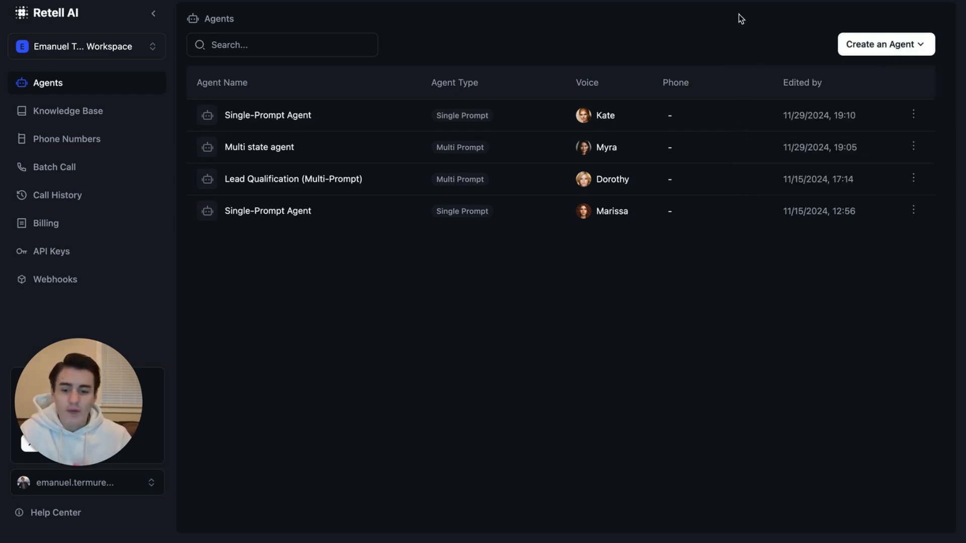
Start a new knowledge base and choose Add Web Pages as the document source
left_click(68, 111)
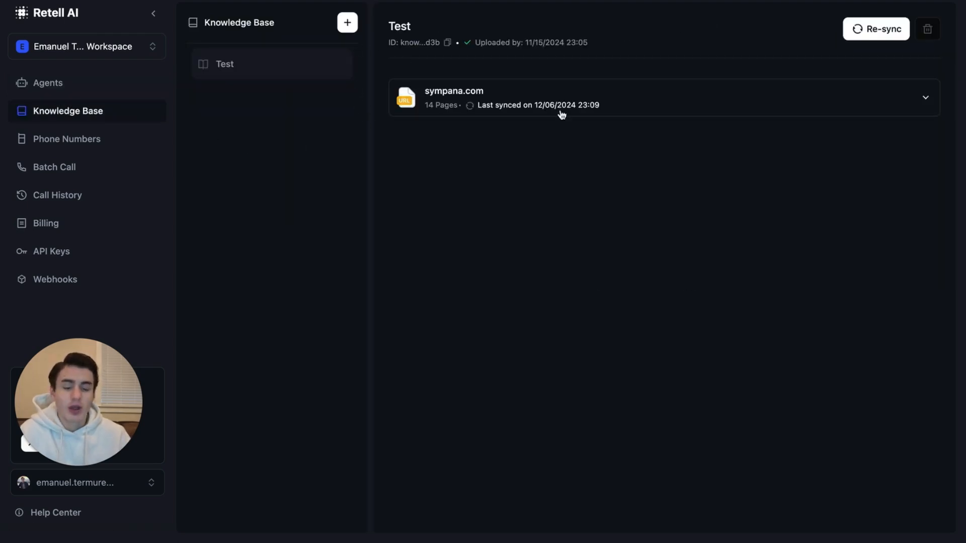
mouse_move(569, 111)
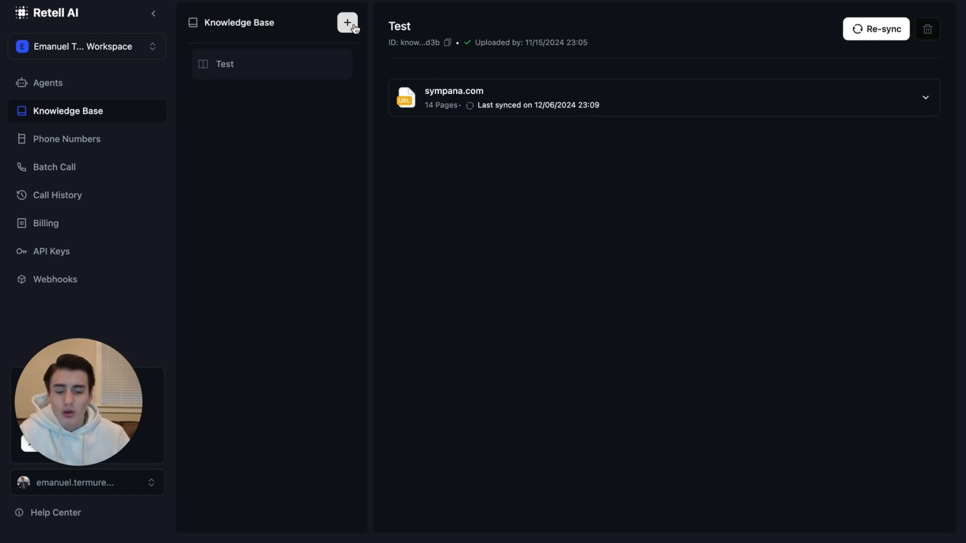
left_click(347, 23)
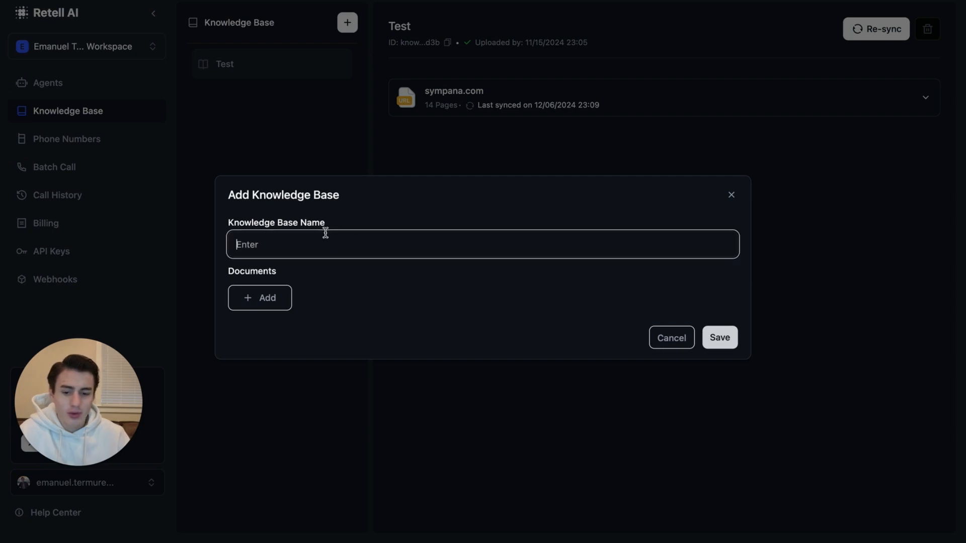
left_click(259, 298)
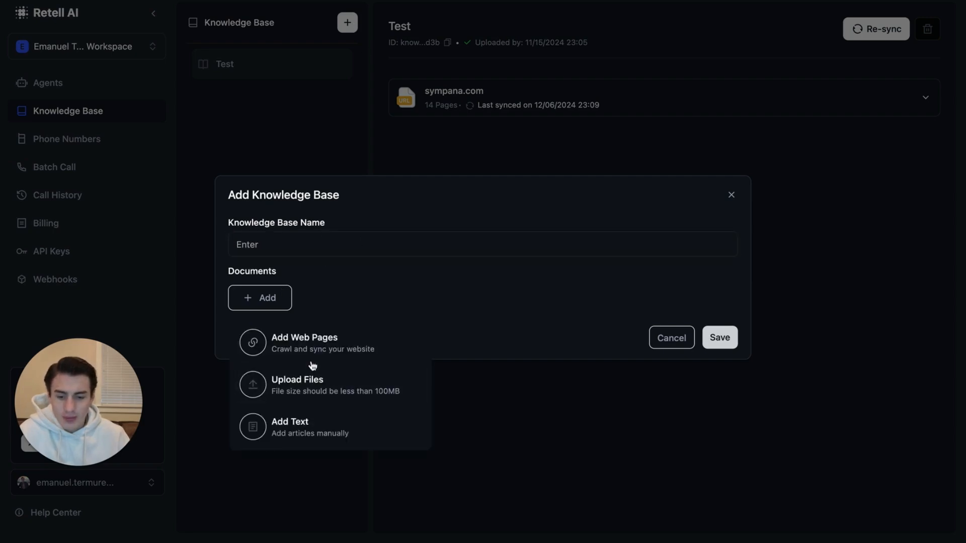
left_click(304, 342)
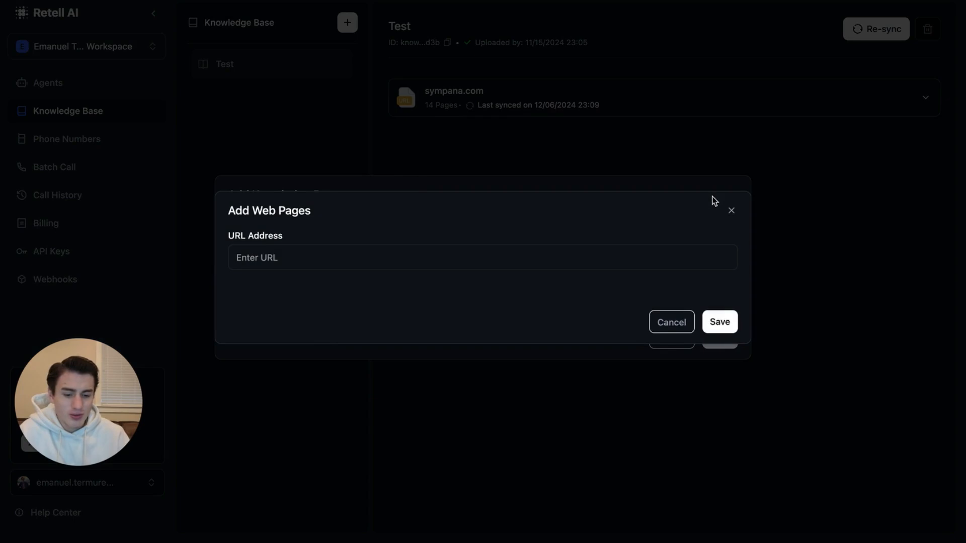
mouse_move(281, 347)
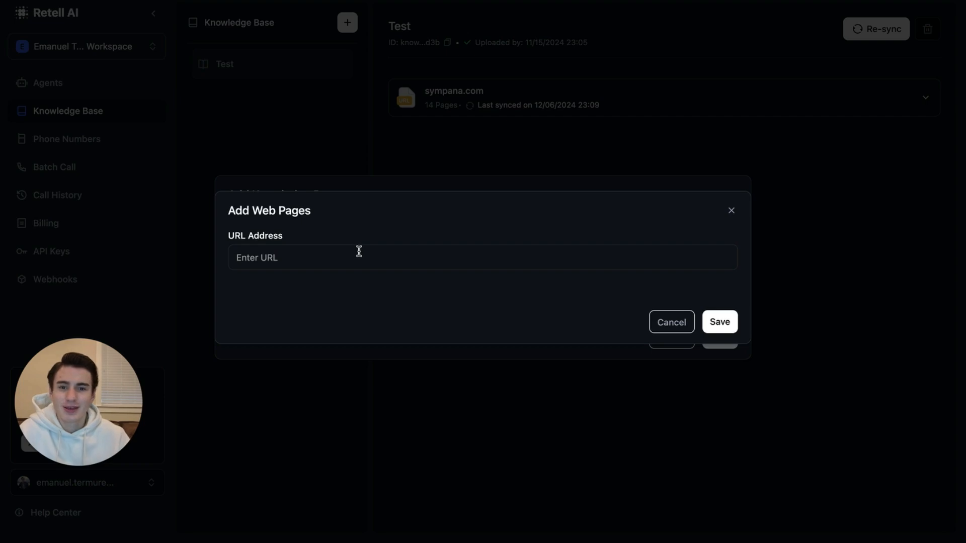
mouse_move(658, 231)
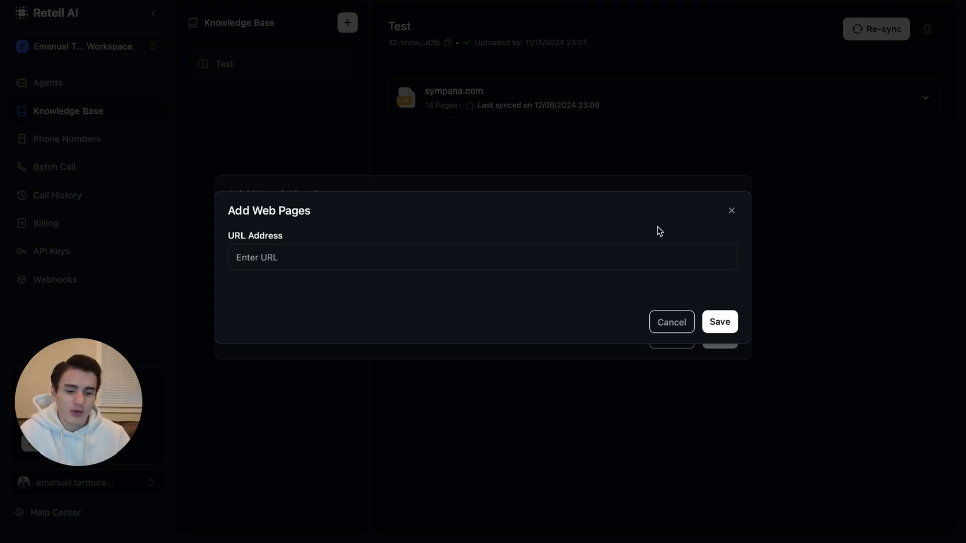
Reopen the Add Web Pages source form once more and dismiss the new knowledge base forms
left_click(670, 322)
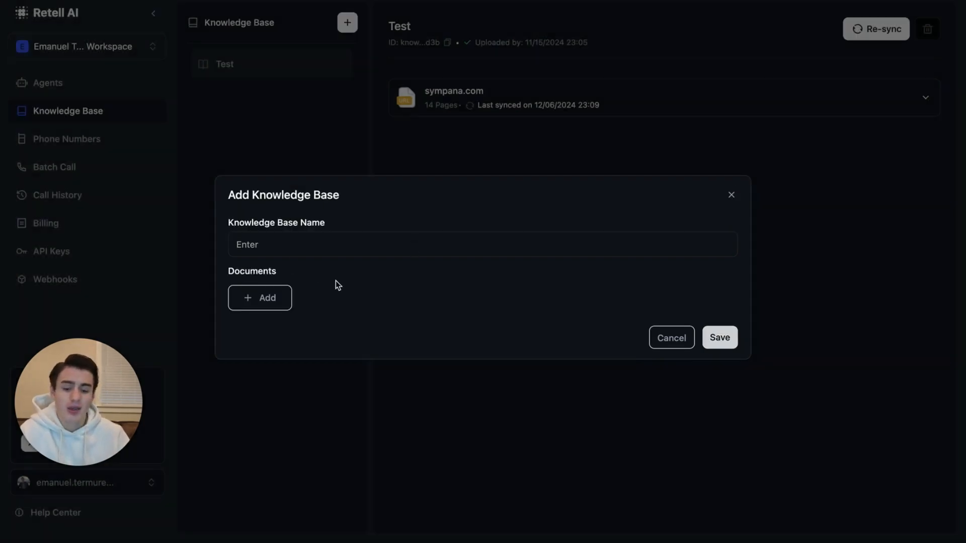
left_click(259, 298)
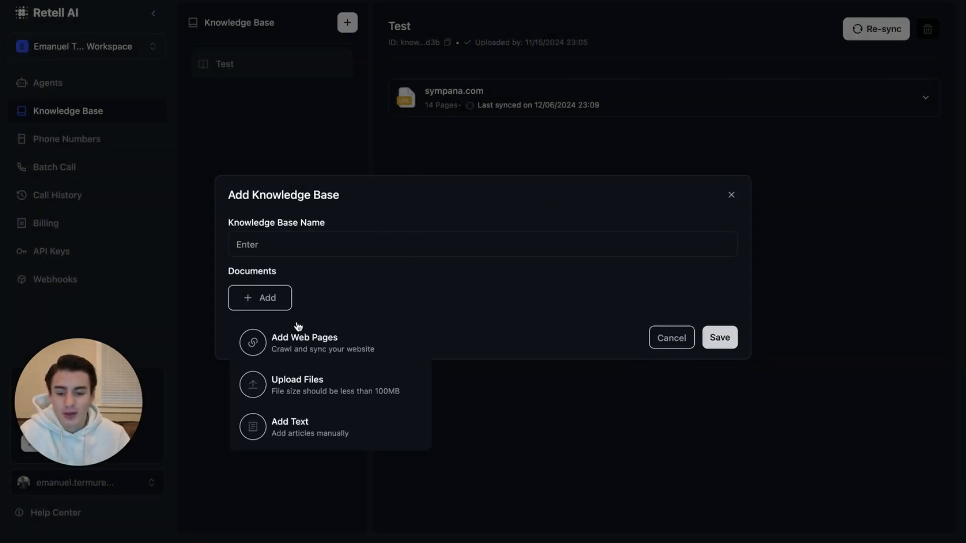
left_click(303, 343)
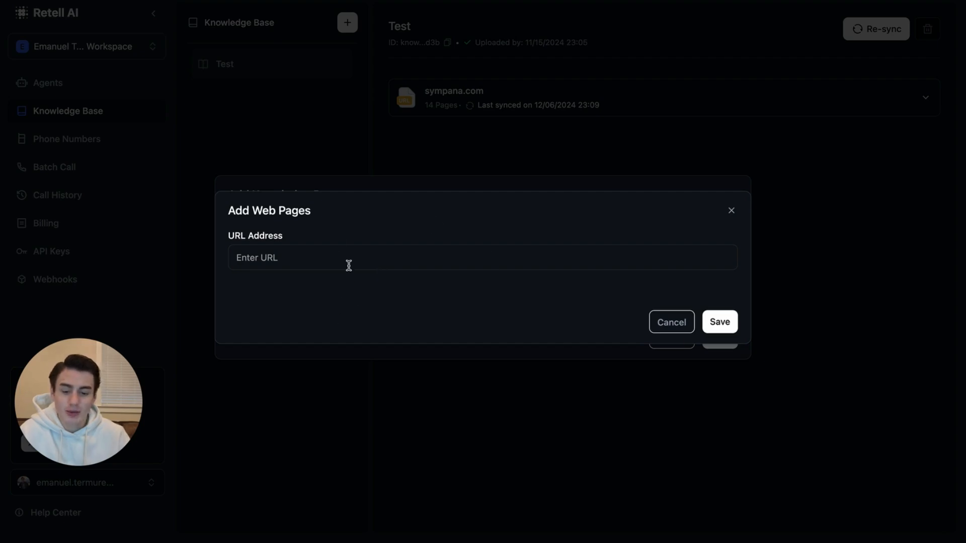
mouse_move(353, 264)
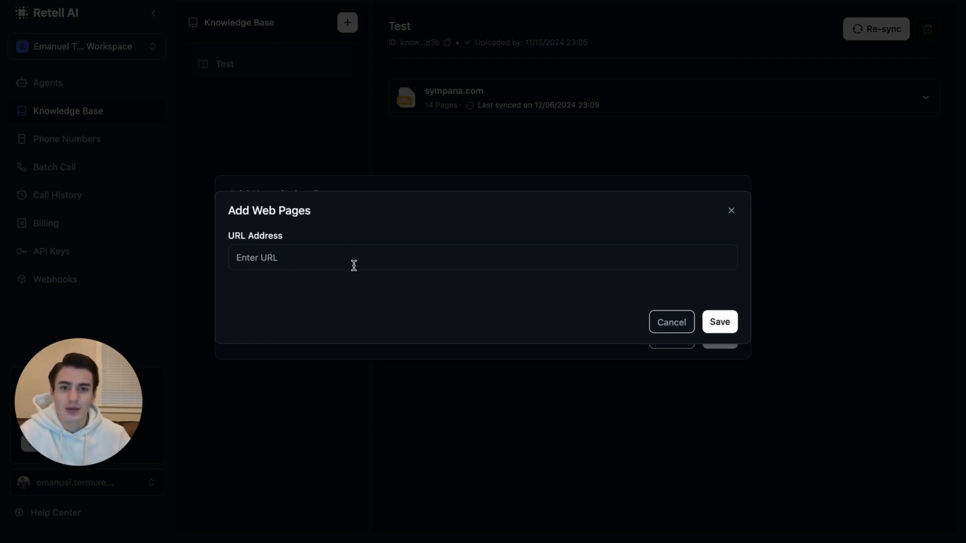
left_click(671, 322)
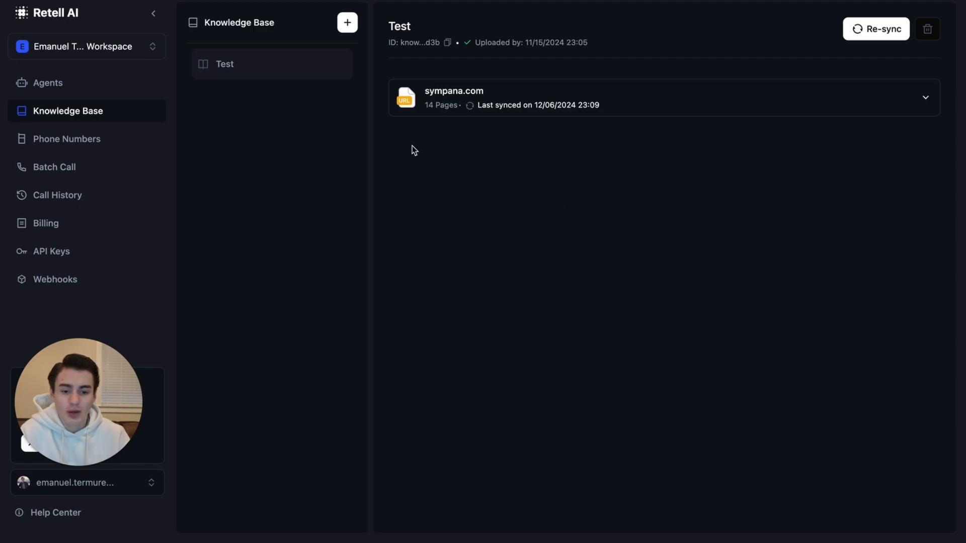
mouse_move(122, 88)
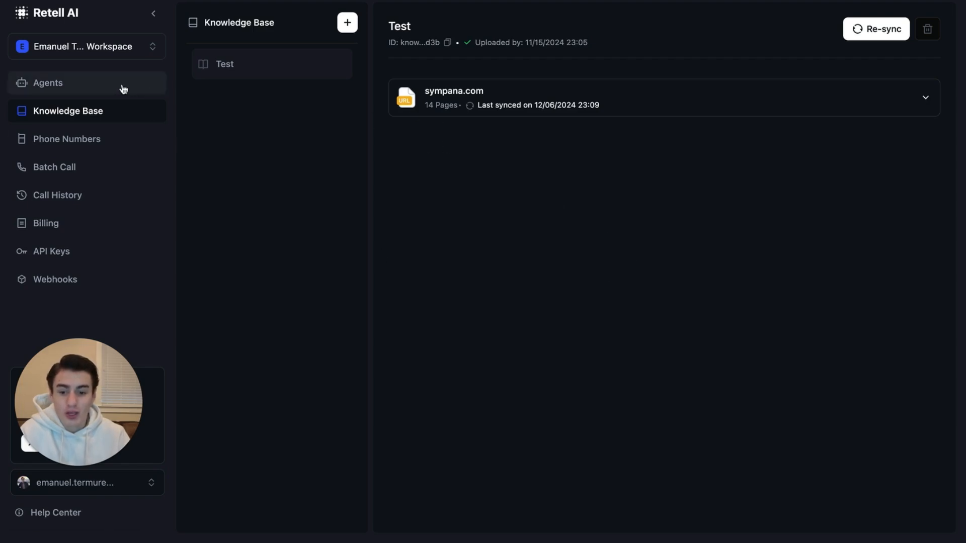
Review the Single-Prompt Agent's GPT 4o mini model and English language lists without changes, then leave the editor
left_click(47, 82)
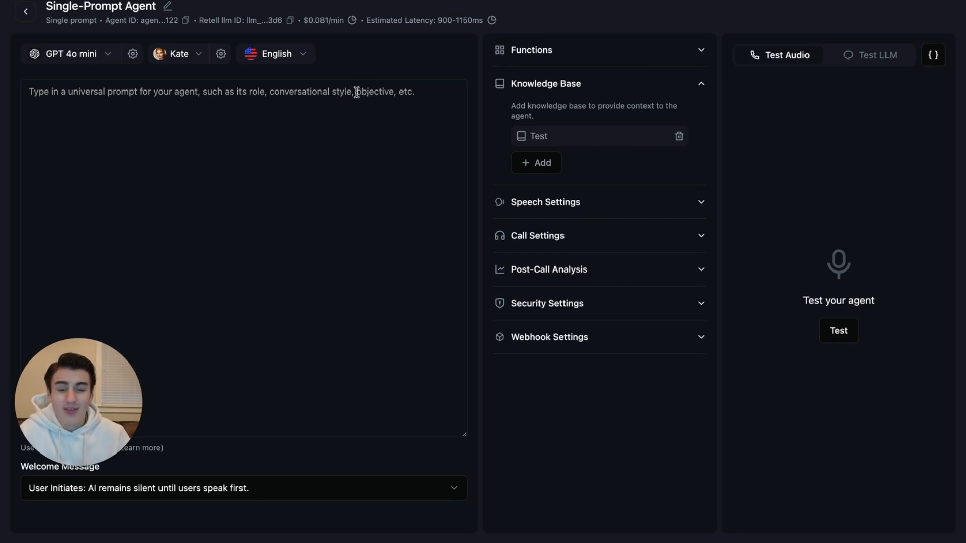
mouse_move(311, 226)
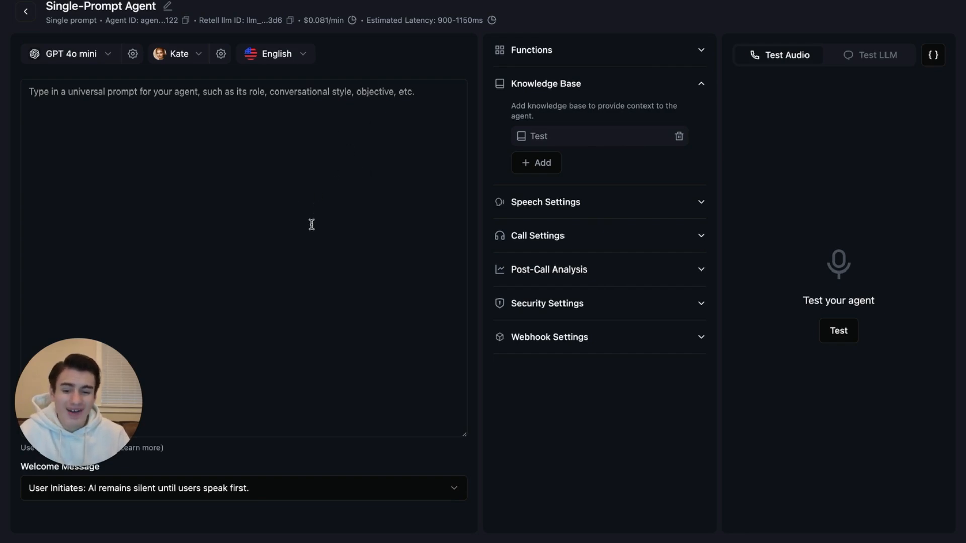
mouse_move(361, 300)
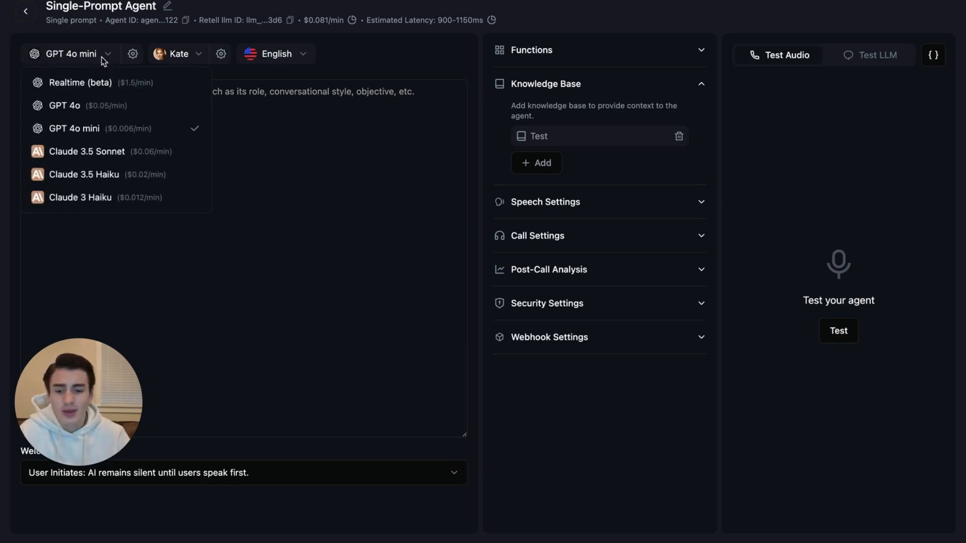
left_click(271, 168)
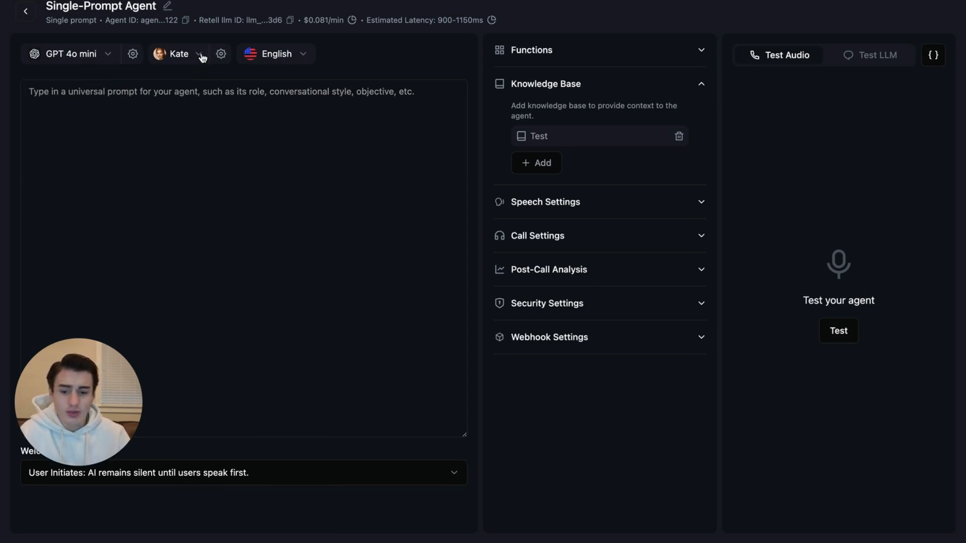
mouse_move(240, 39)
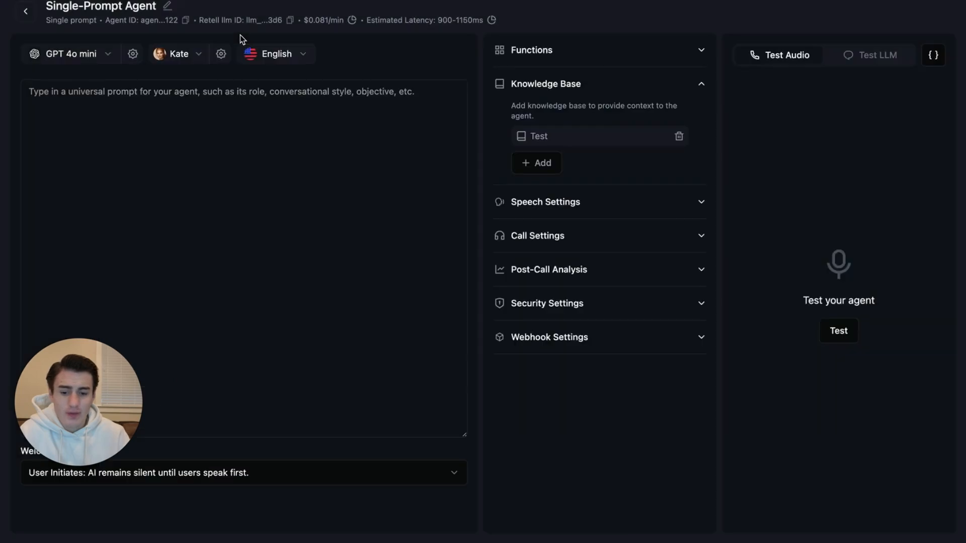
left_click(273, 53)
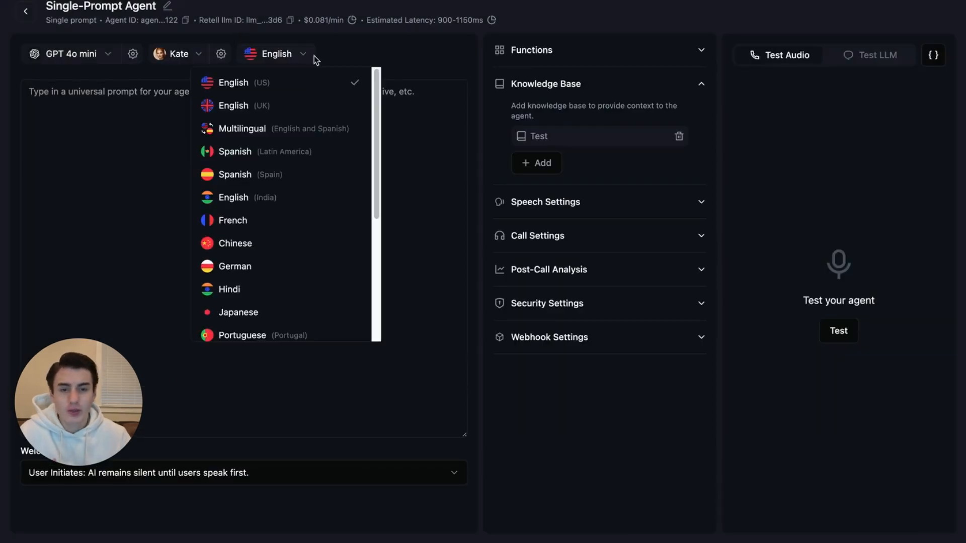
mouse_move(310, 120)
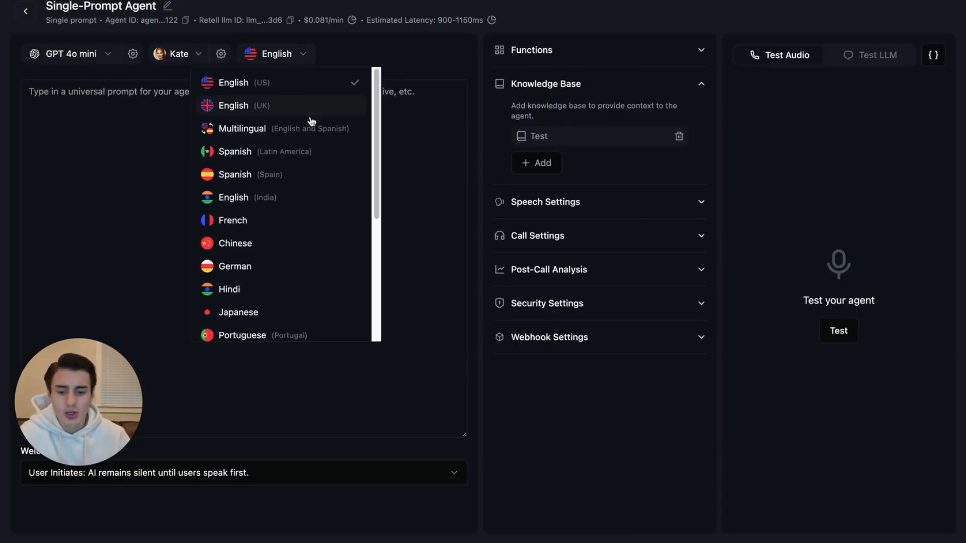
mouse_move(281, 128)
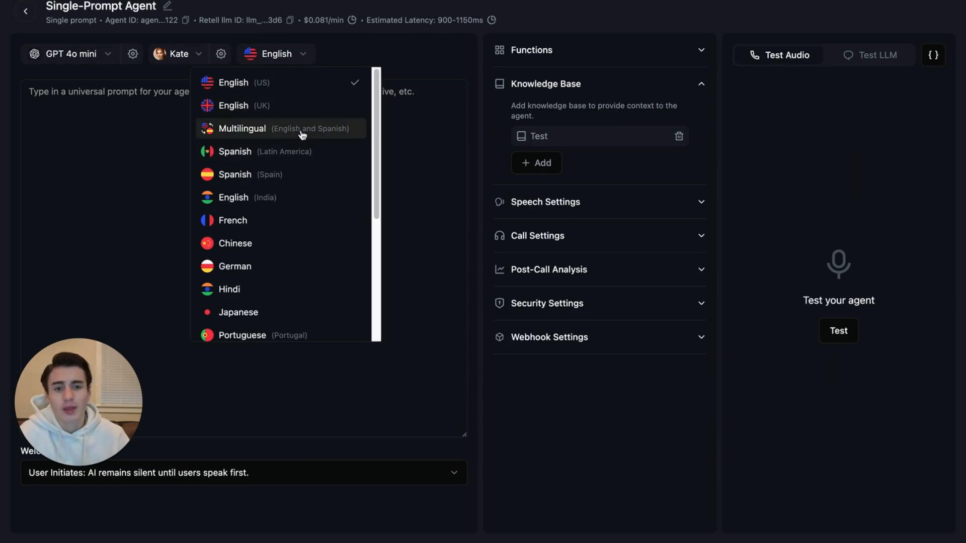
mouse_move(432, 138)
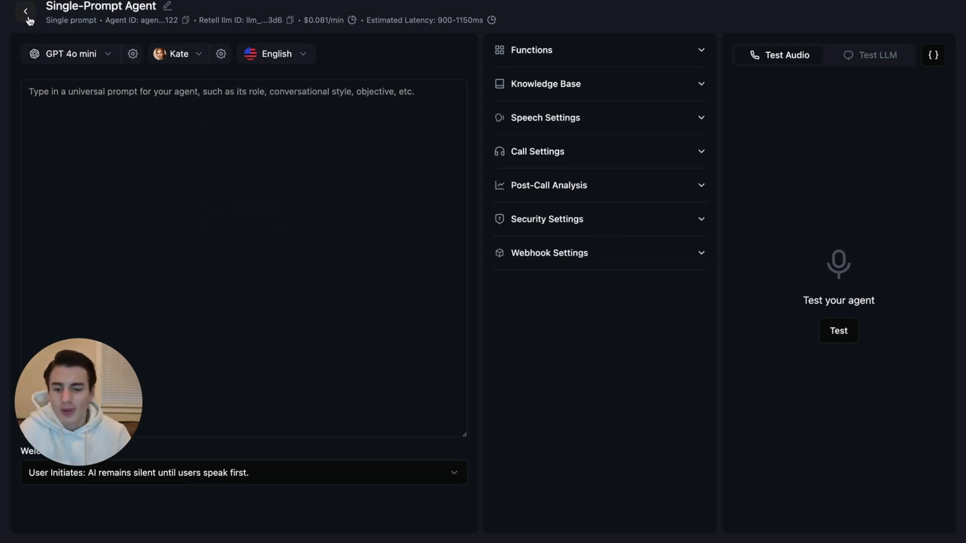
left_click(26, 12)
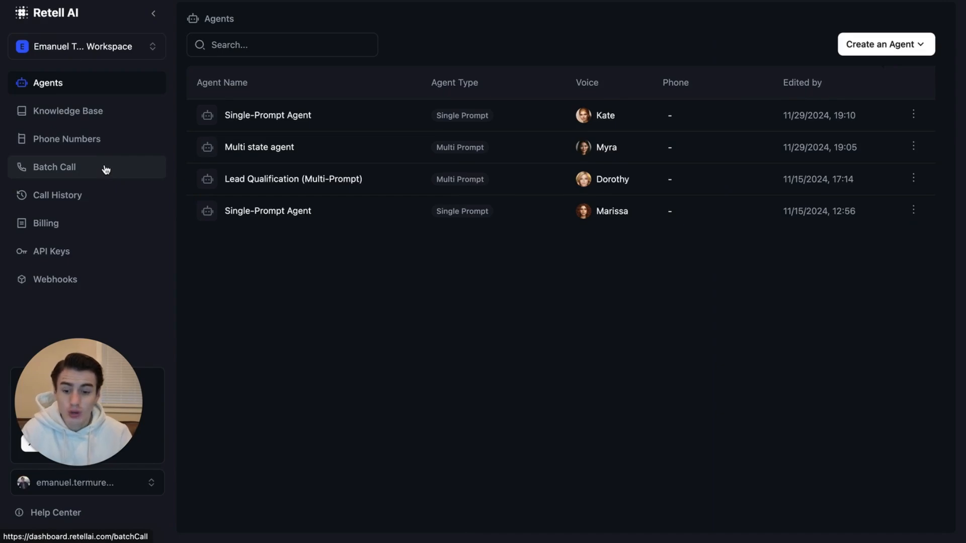
Go to the Batch Call page from the sidebar
left_click(54, 167)
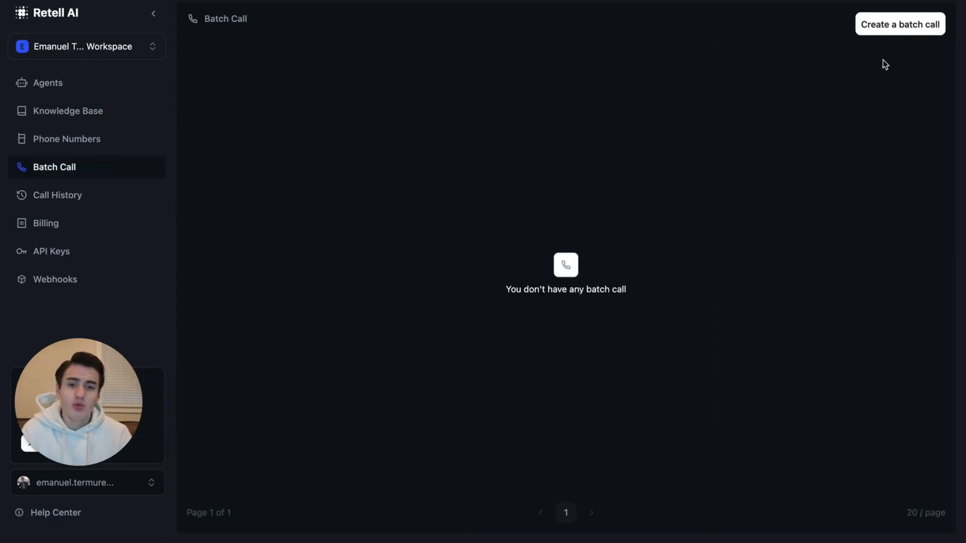
mouse_move(785, 79)
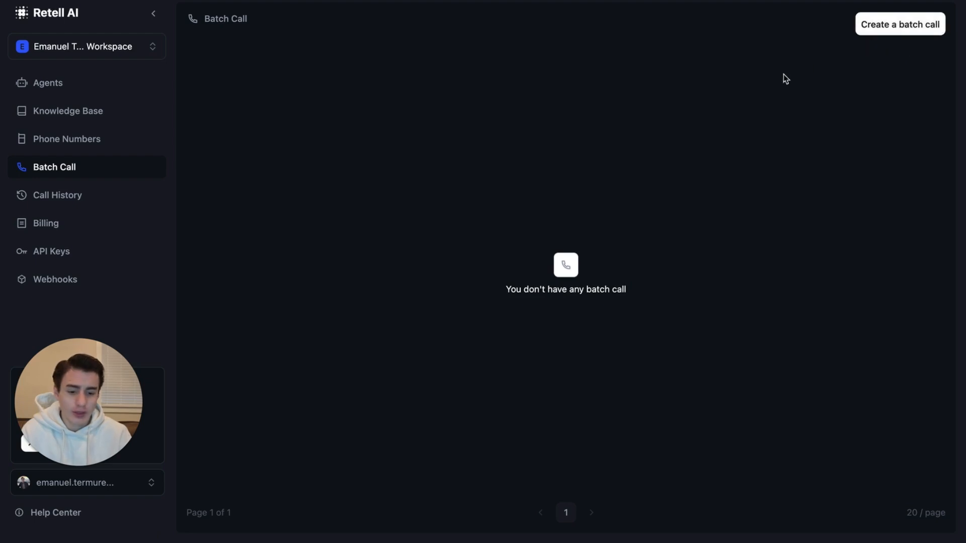
mouse_move(879, 32)
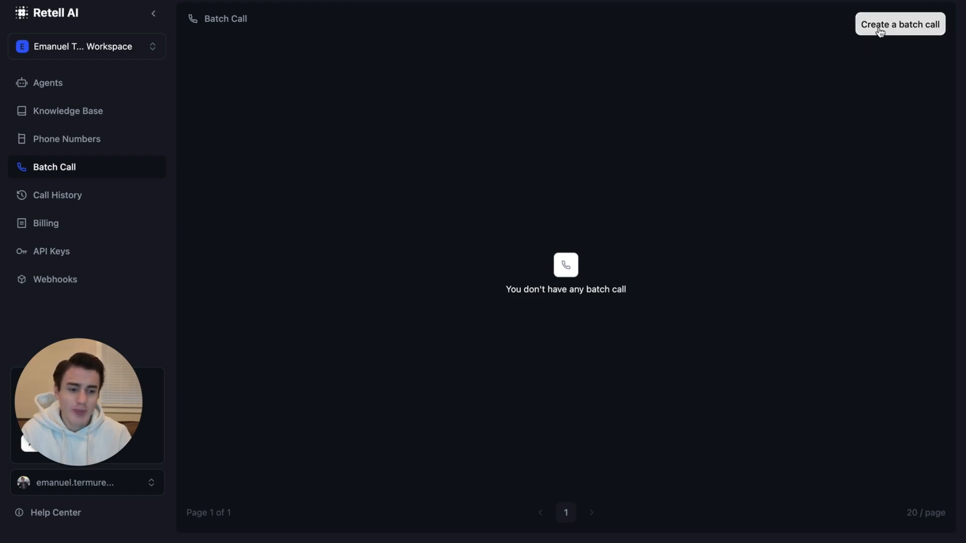
Create a batch call named 'Test Emanuel' and download the recipients CSV template
left_click(899, 24)
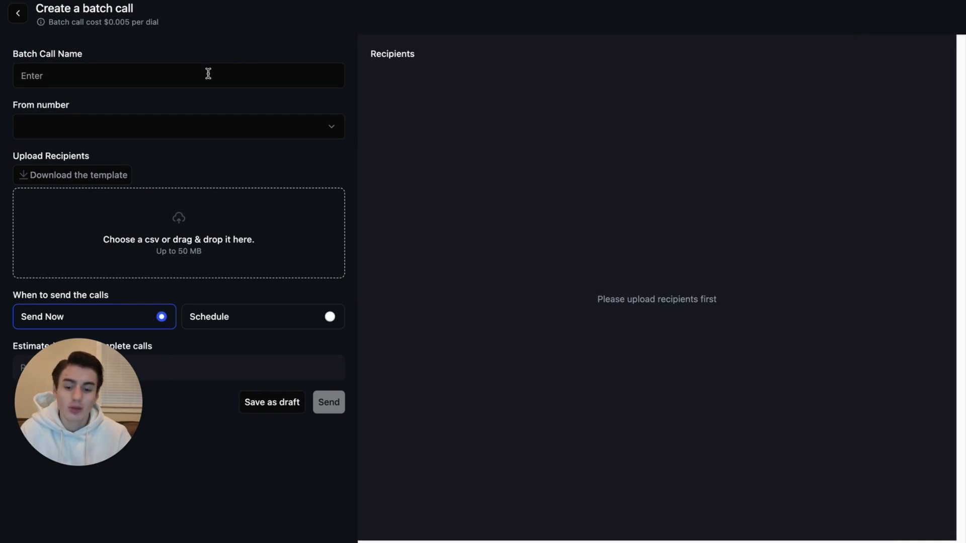
mouse_move(228, 52)
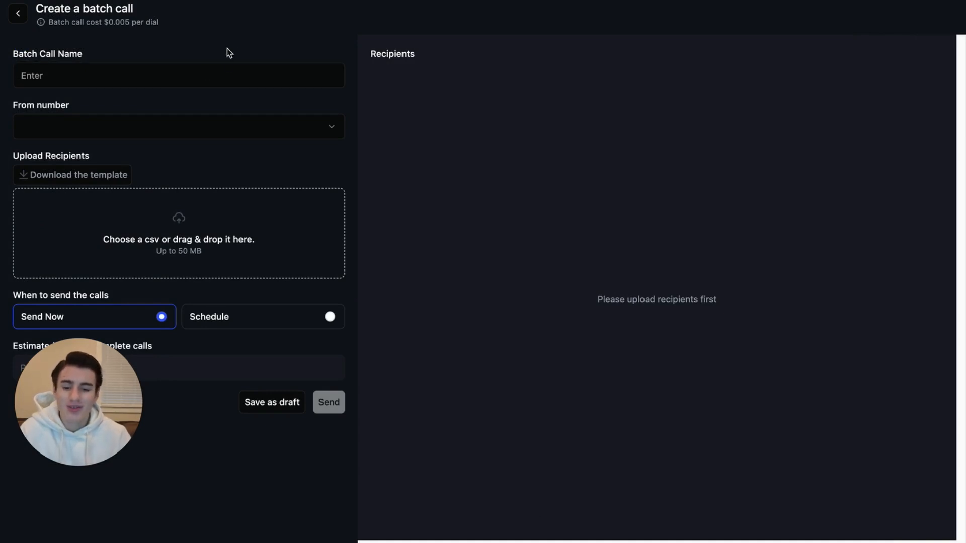
left_click(178, 76)
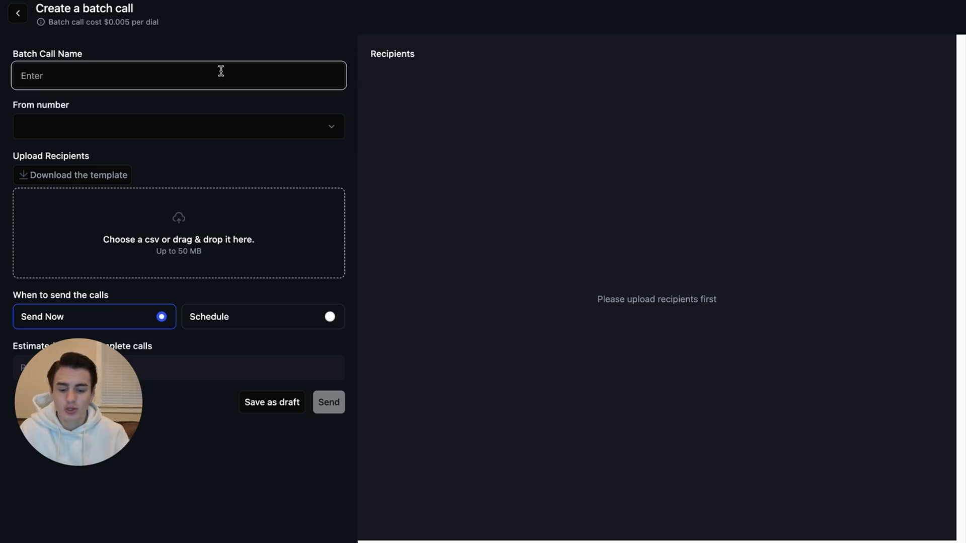
type("Test Emanuel")
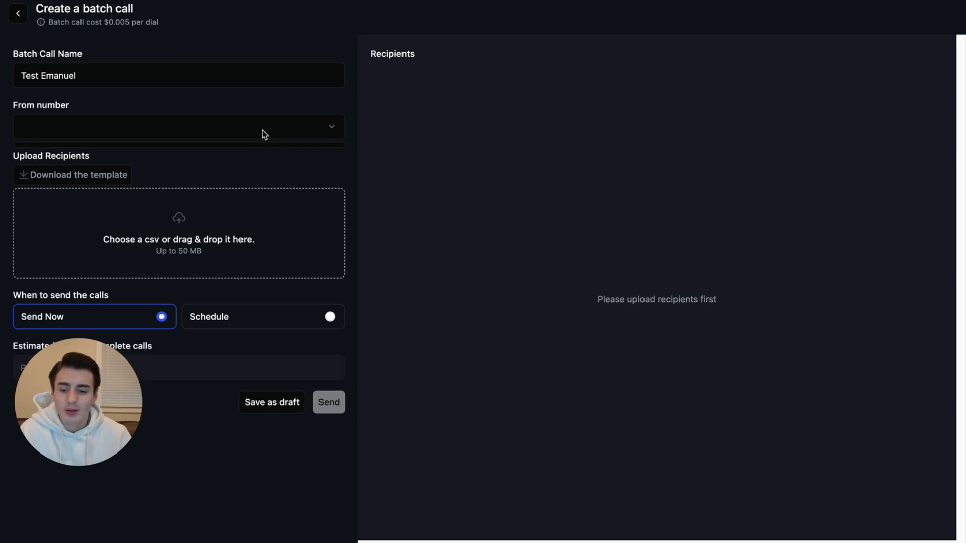
mouse_move(224, 172)
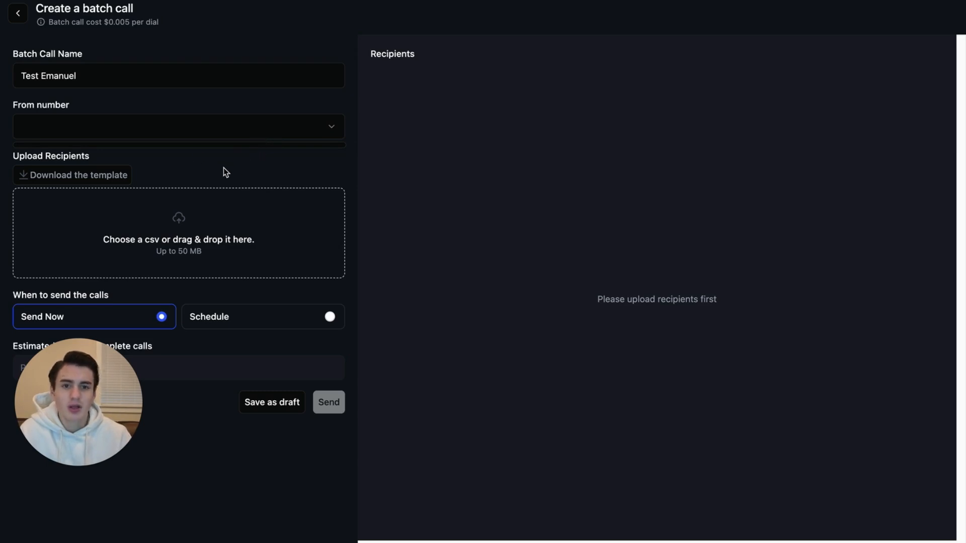
mouse_move(260, 201)
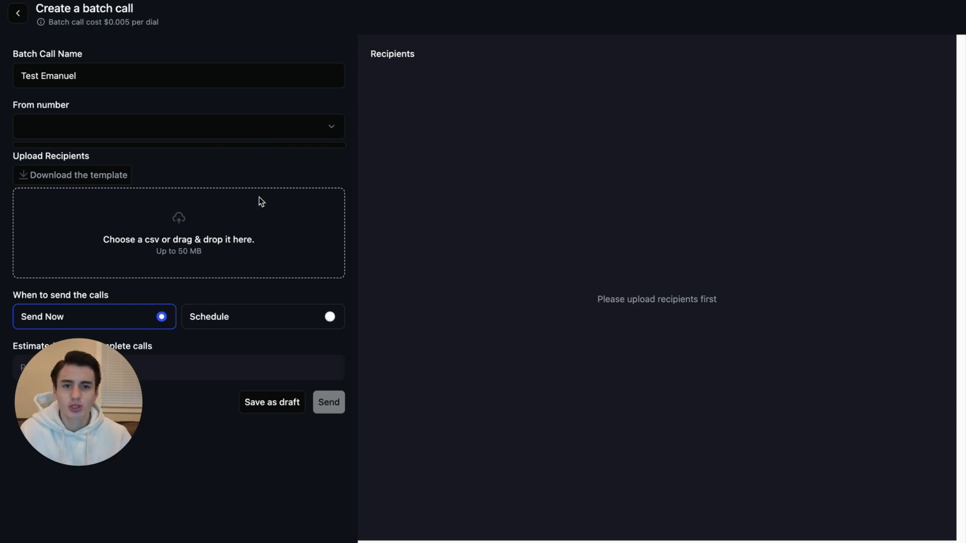
left_click(178, 127)
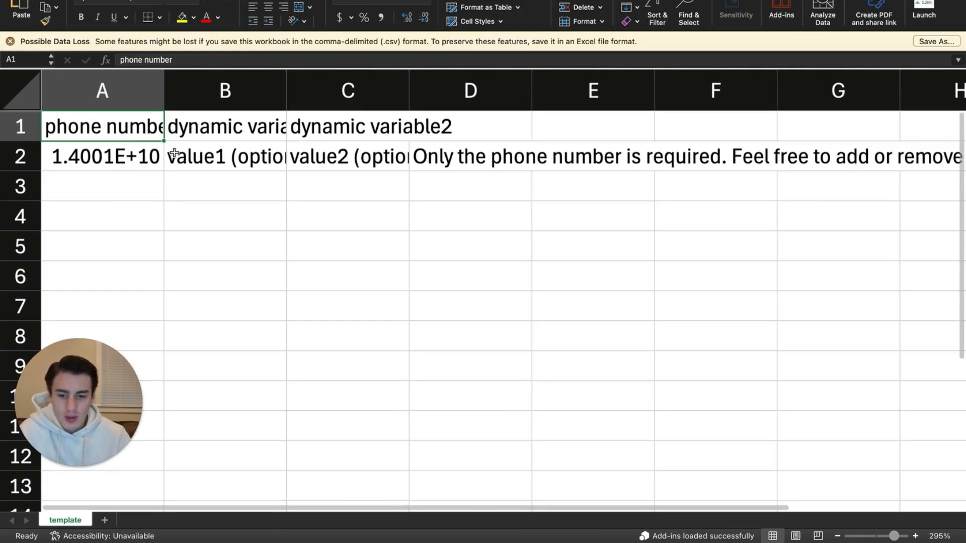
Widen the template's columns so 'dynamic variable1' and the full sample phone number are visible
left_click(224, 127)
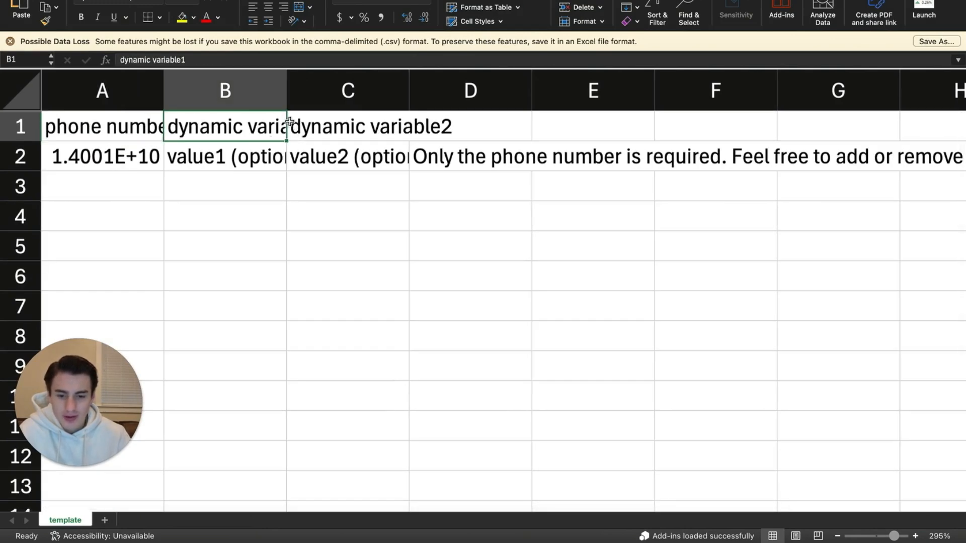
left_click_drag(286, 90, 351, 90)
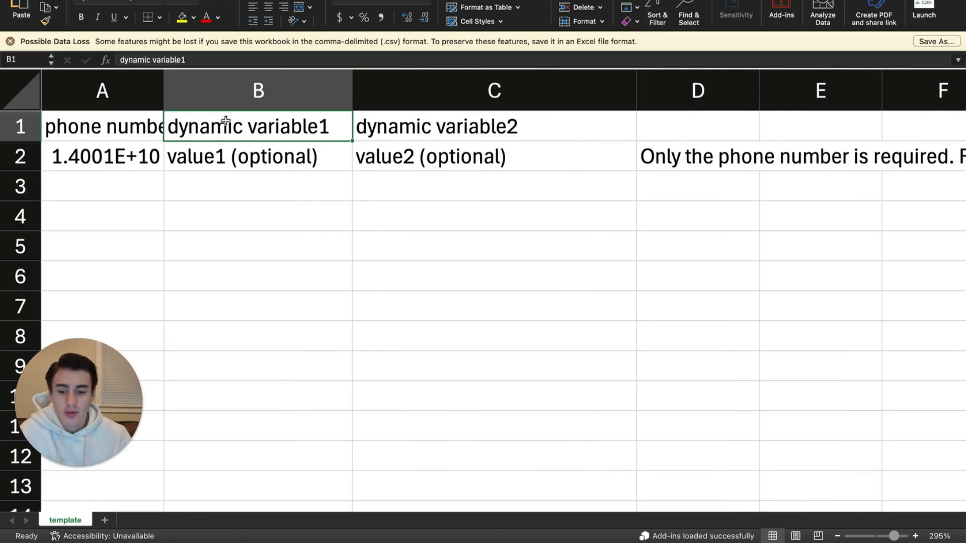
mouse_move(386, 125)
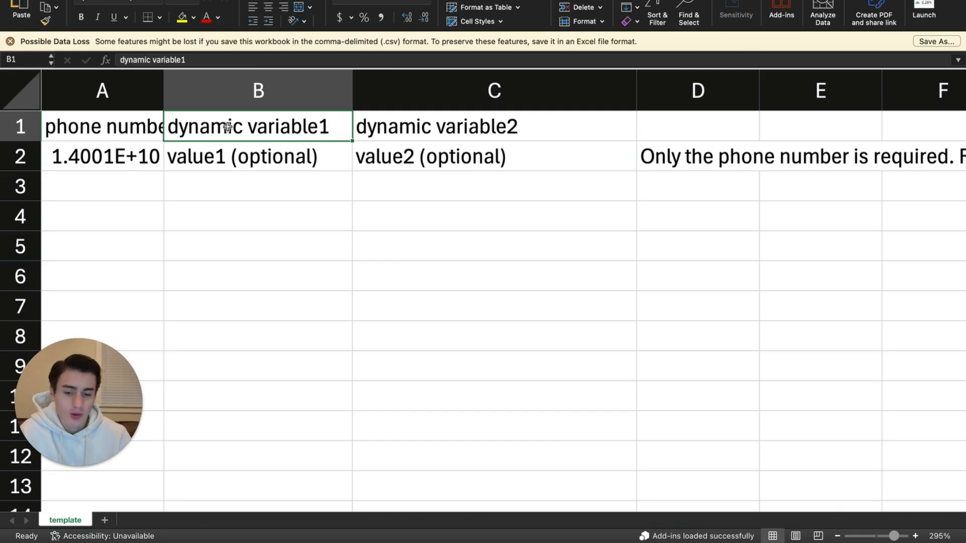
mouse_move(450, 141)
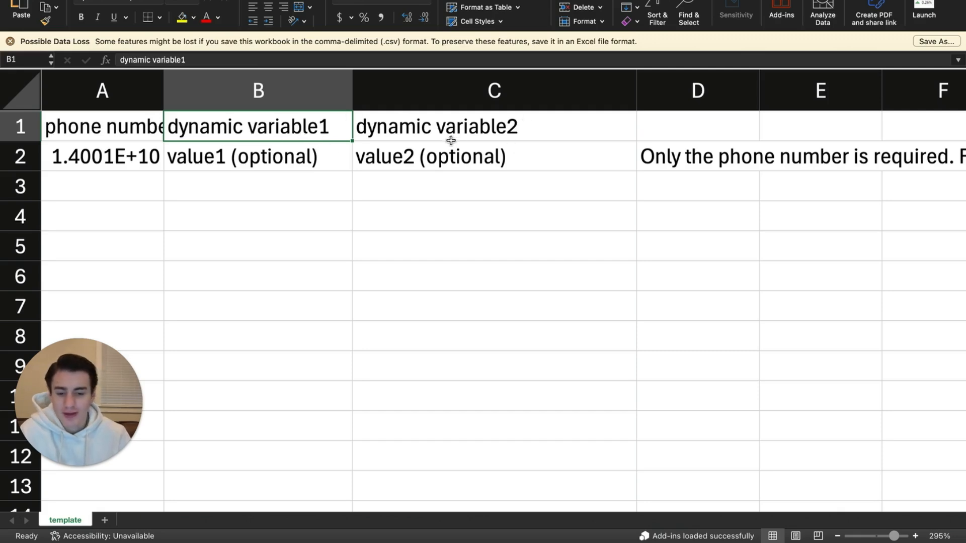
mouse_move(384, 119)
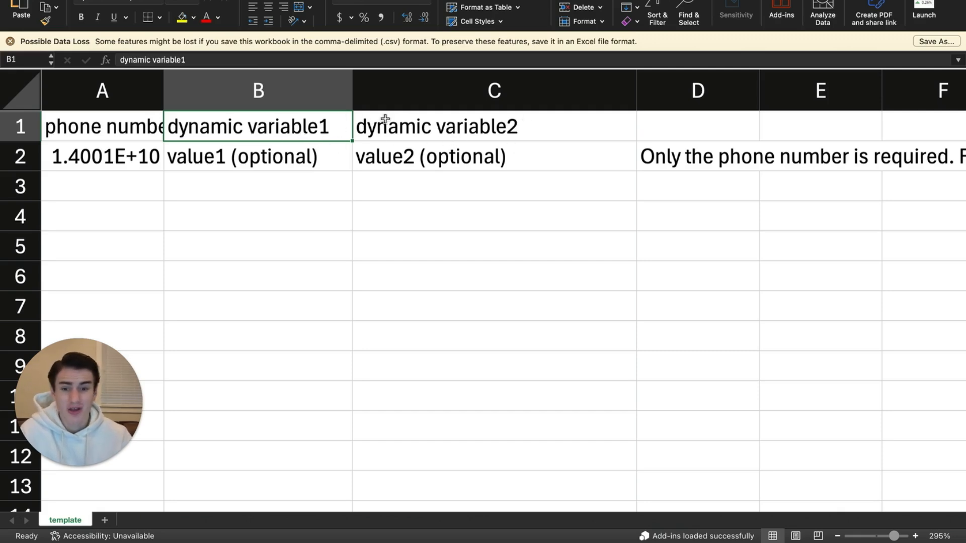
left_click_drag(162, 89, 194, 89)
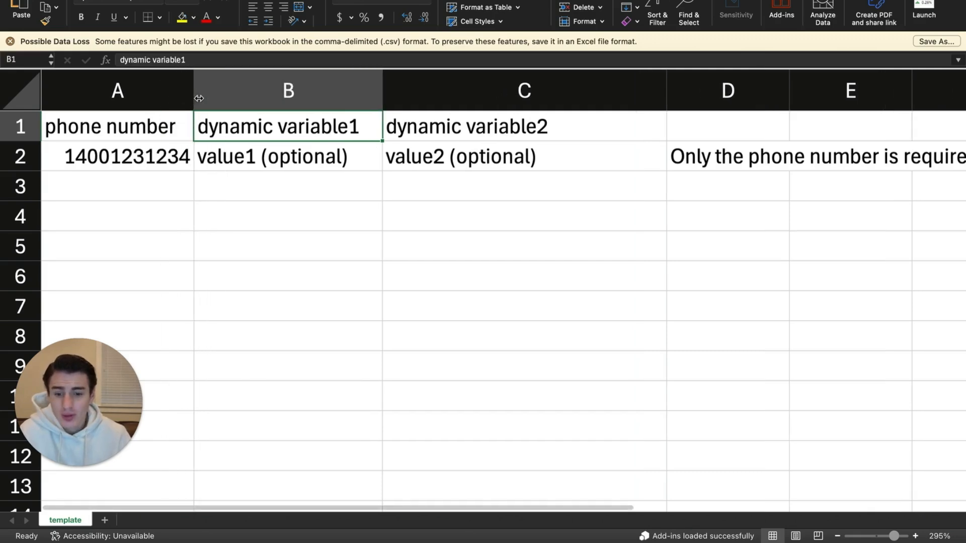
left_click_drag(383, 90, 404, 90)
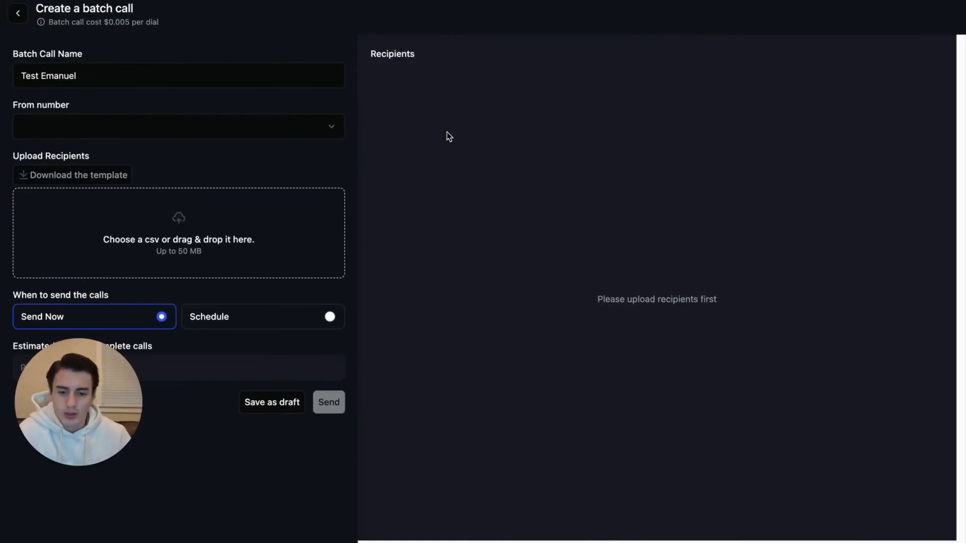
mouse_move(432, 158)
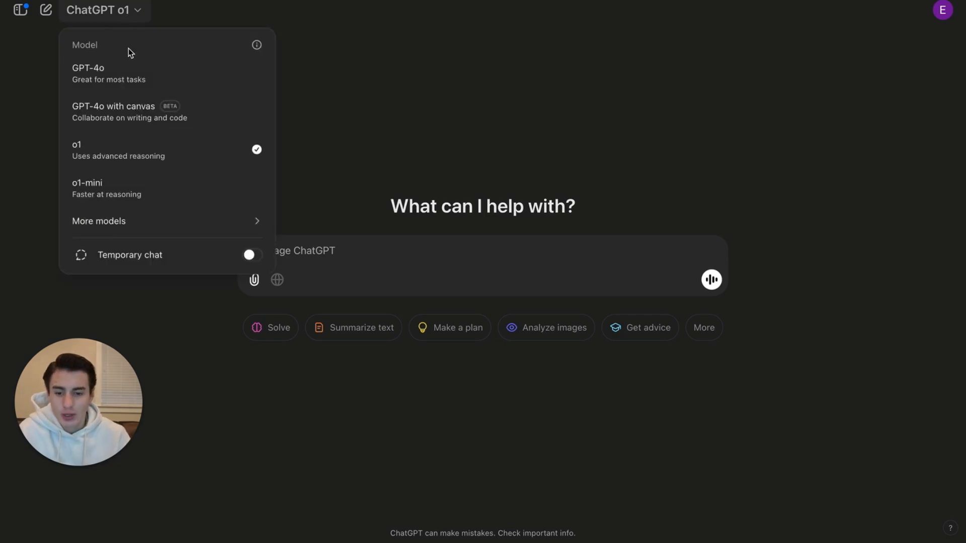
mouse_move(175, 152)
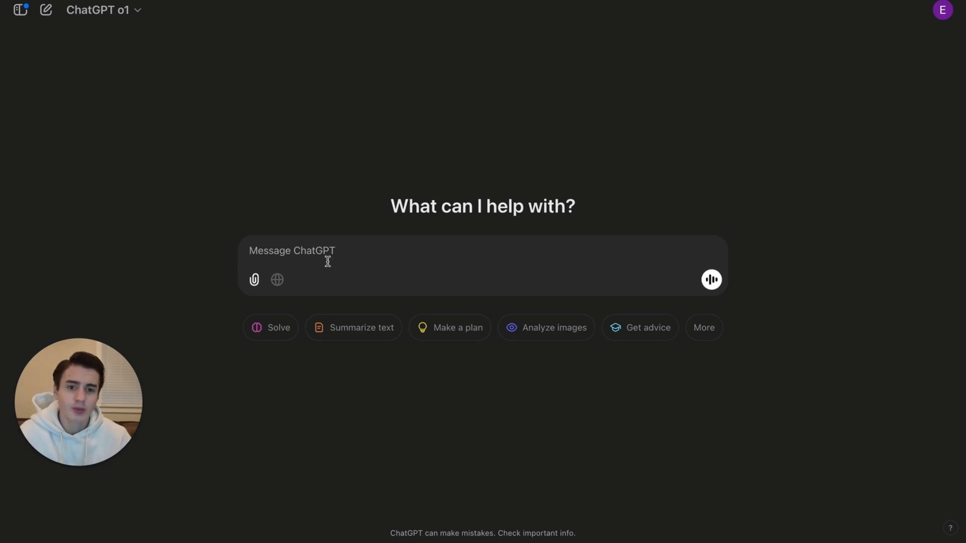
Prompt ChatGPT for a fake lead list in CSV format and copy the generated phone numbers
type("Create a")
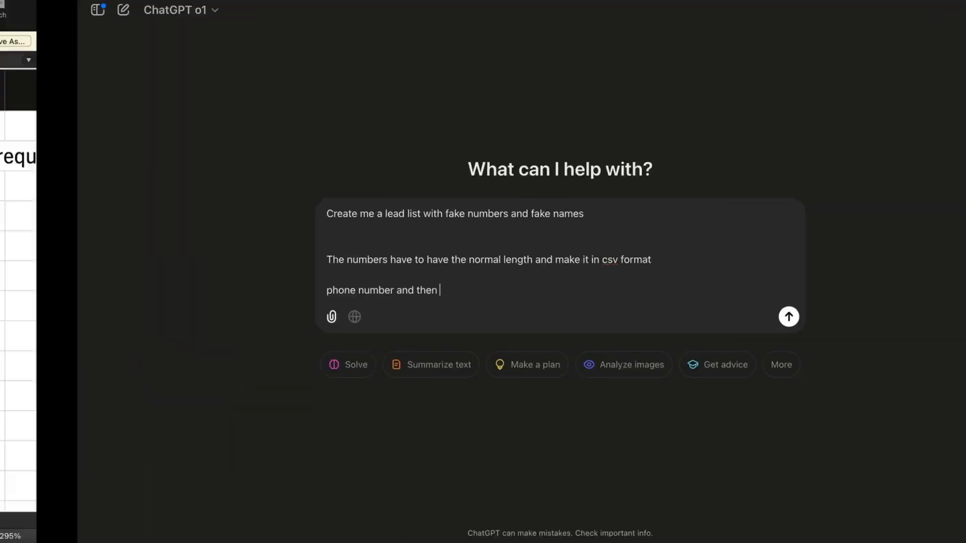
left_click(788, 317)
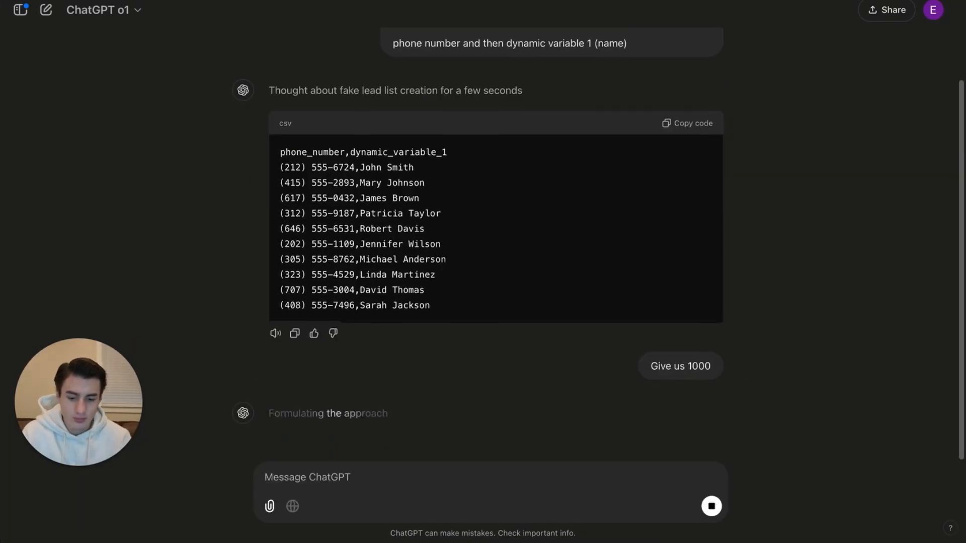
scroll("down", 3)
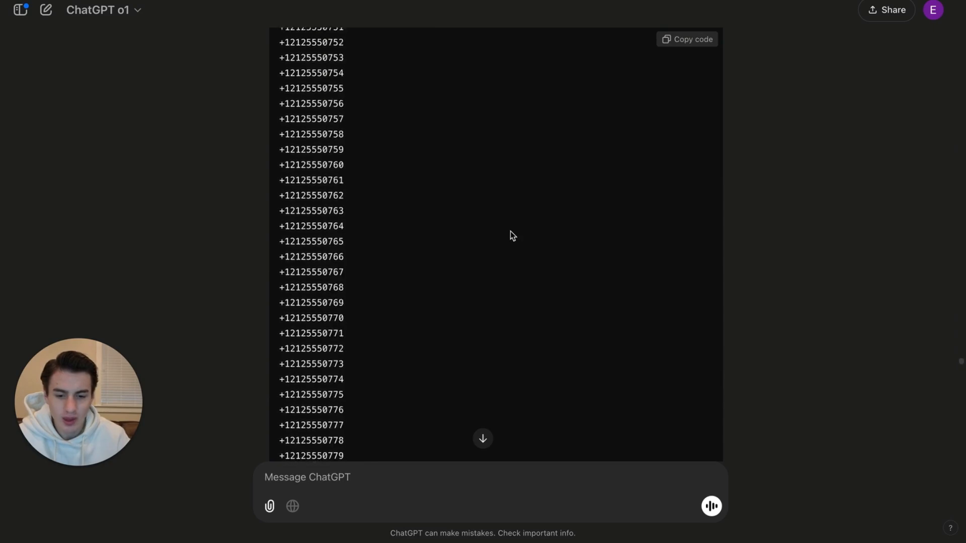
scroll("up", 3)
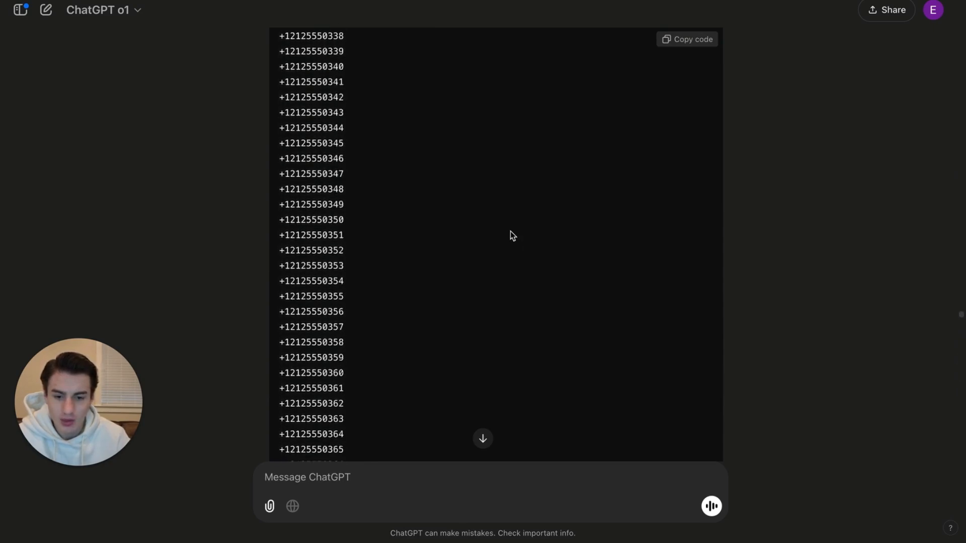
scroll("up", 3)
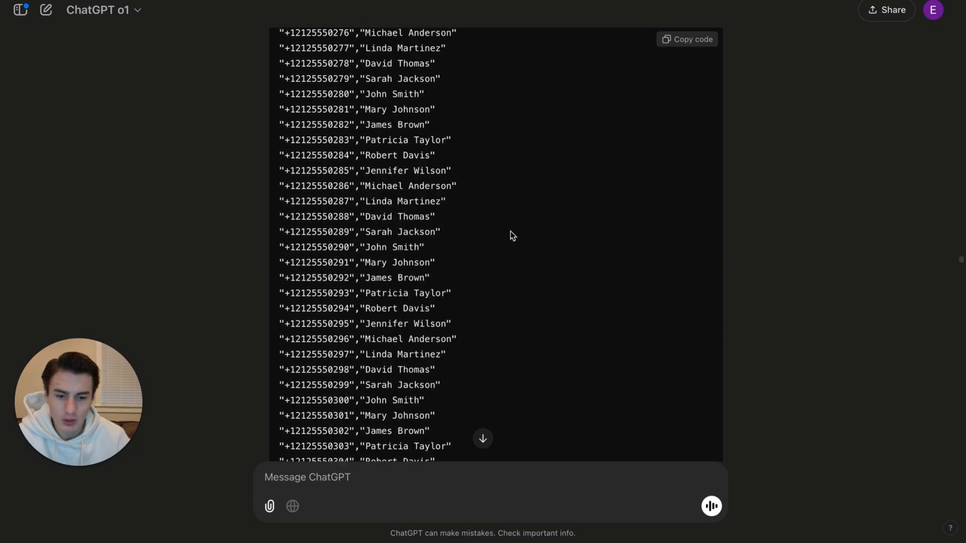
left_click(686, 39)
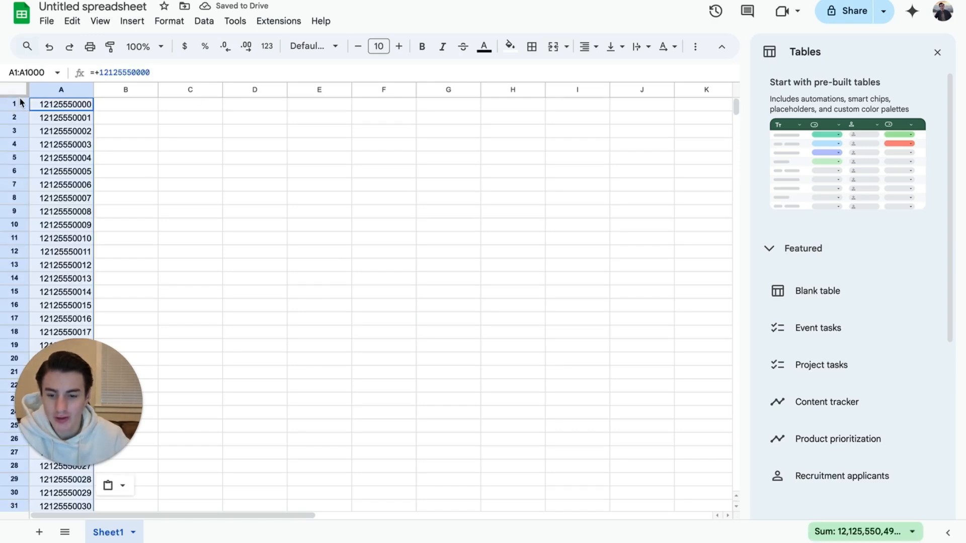
Insert a header row with 'phone number' and 'Name', then copy the generated names from ChatGPT
right_click(13, 103)
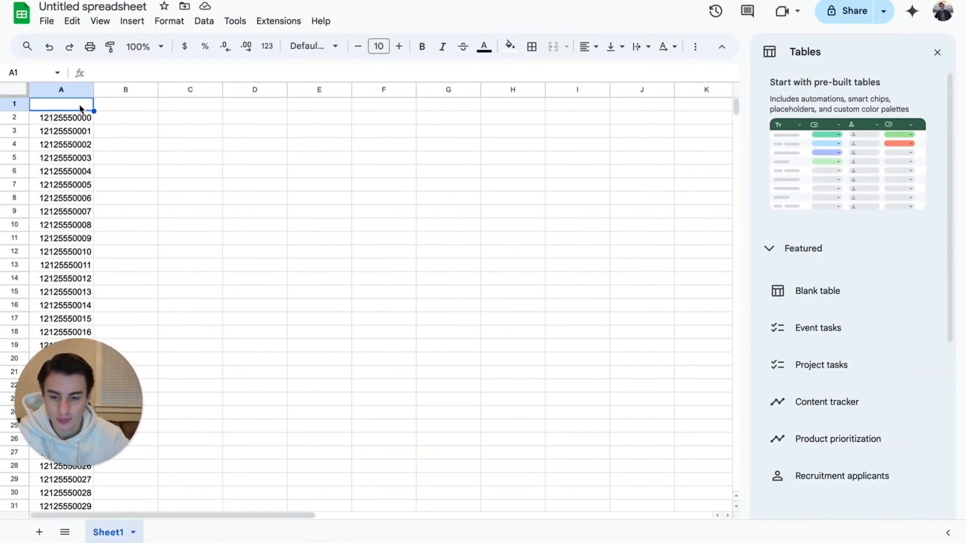
type("phone number")
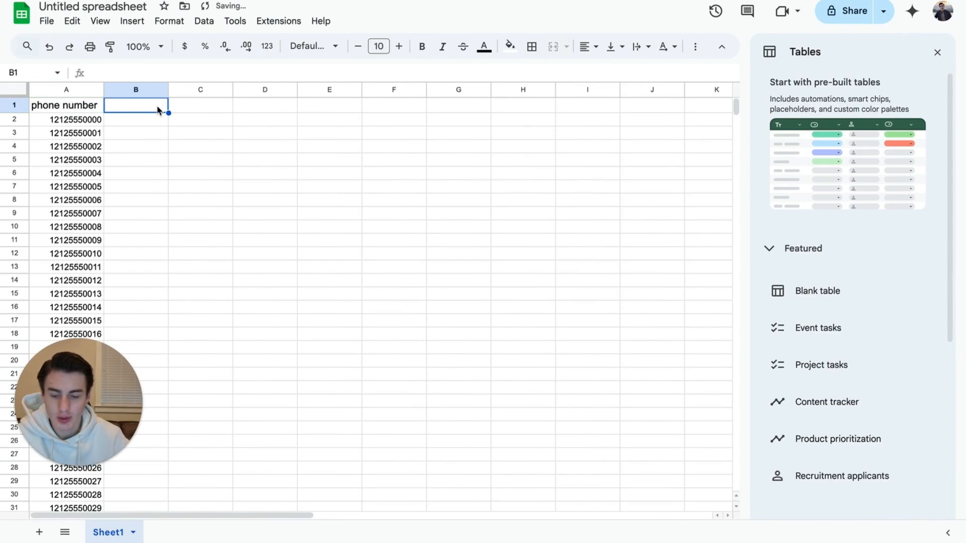
type("Number")
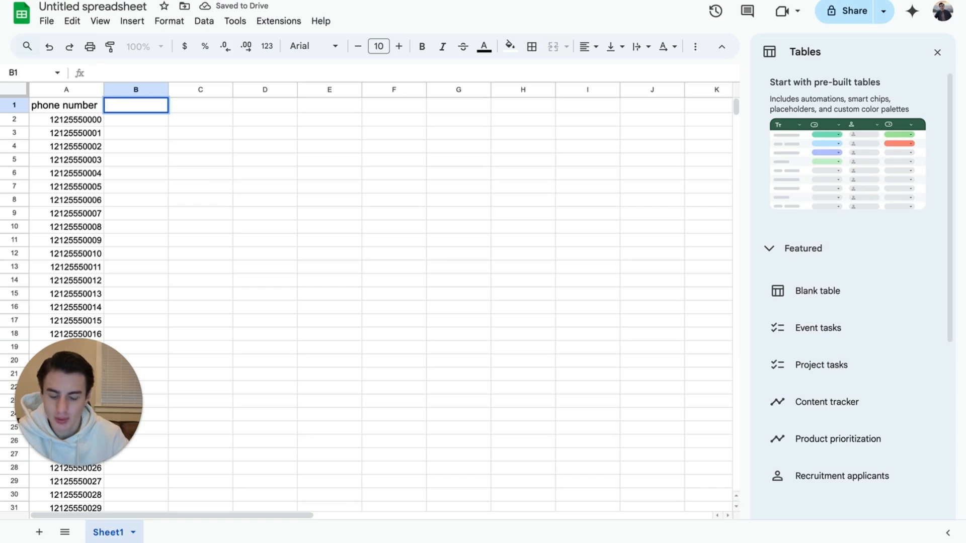
type("Name")
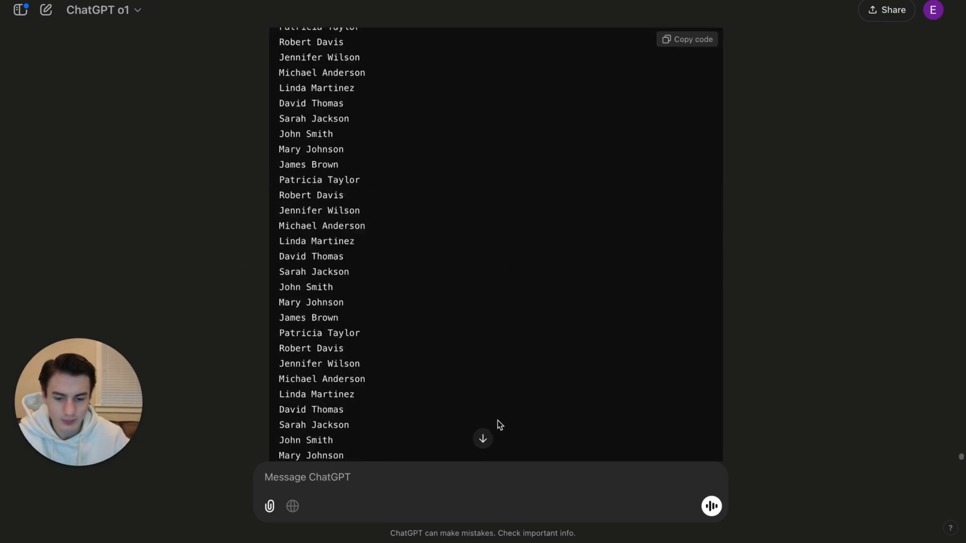
left_click(686, 39)
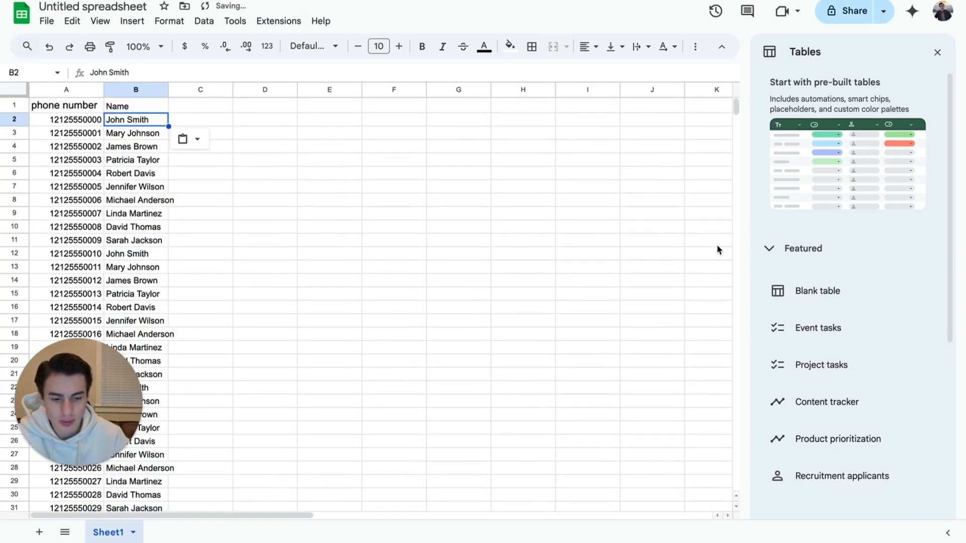
Scroll down the sheet to check where the names end relative to the phone numbers
scroll("down", 3)
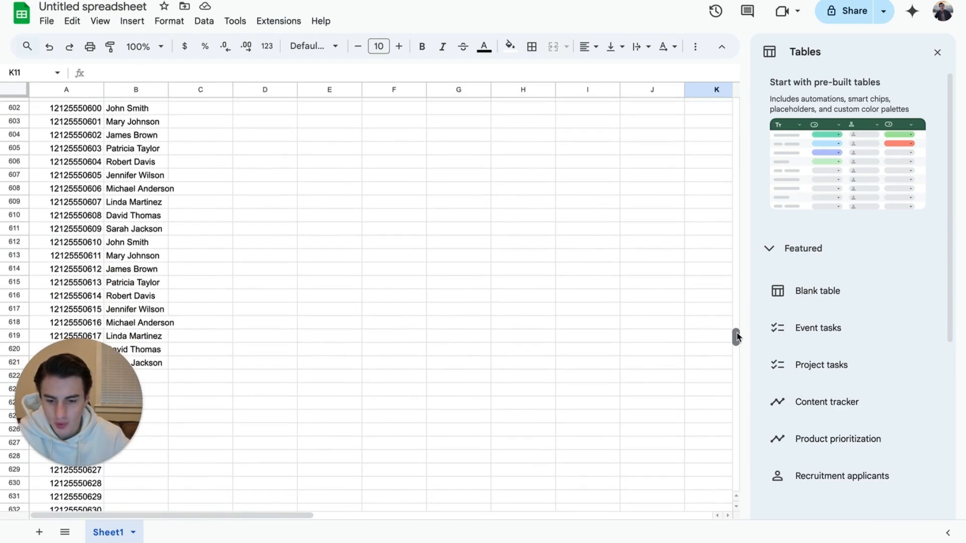
scroll("down", 3)
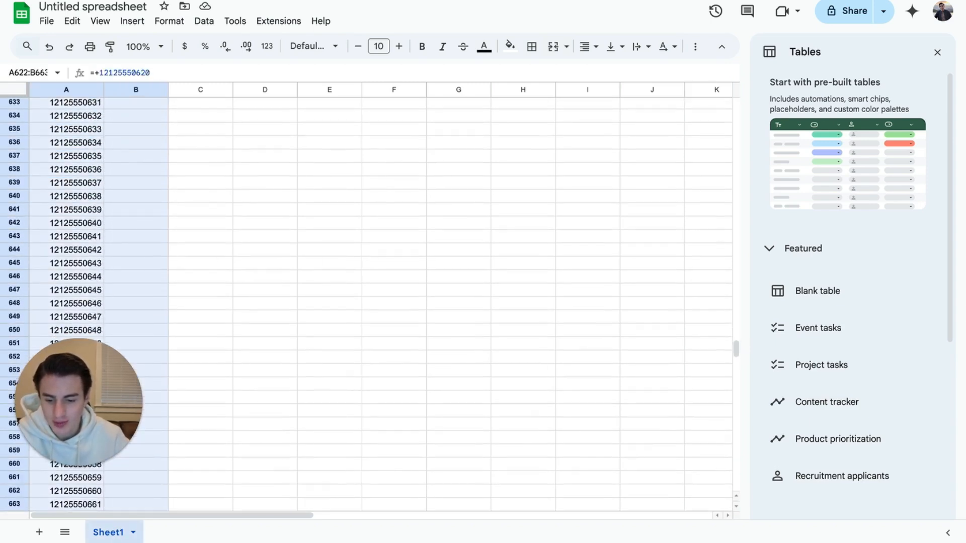
scroll("down", 3)
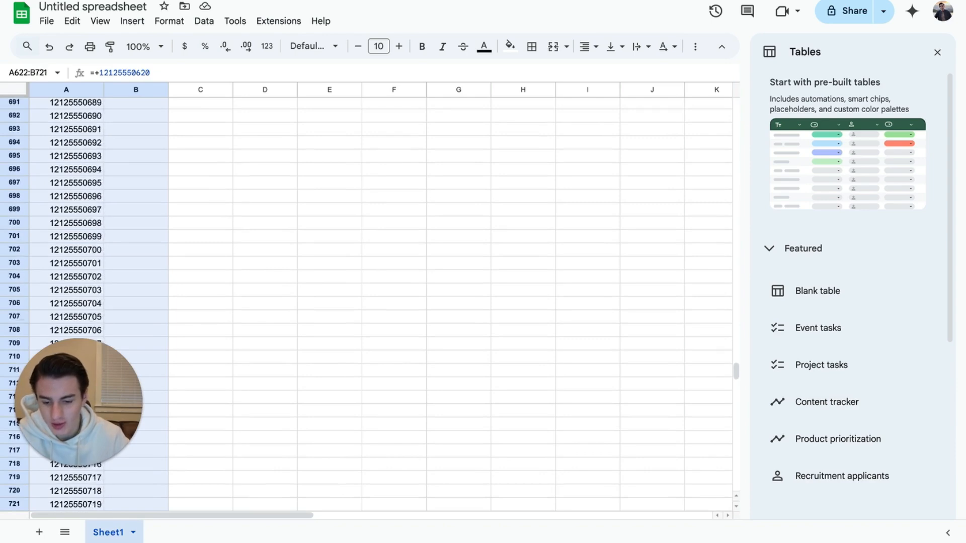
scroll("down", 3)
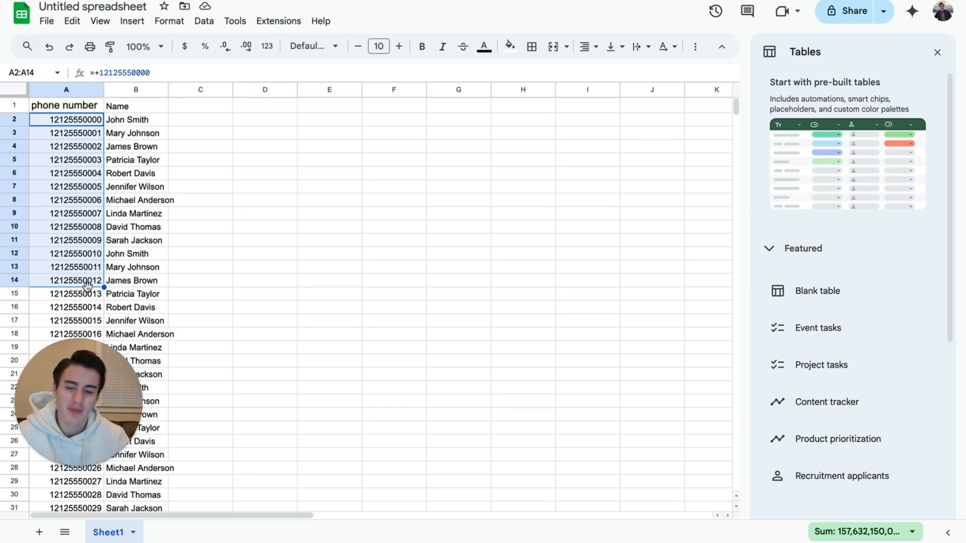
left_click(199, 267)
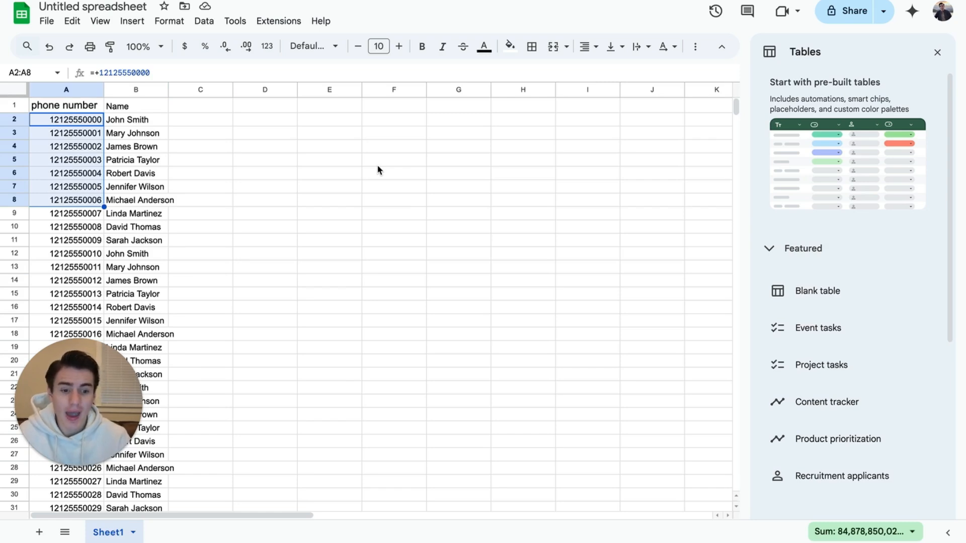
left_click(329, 160)
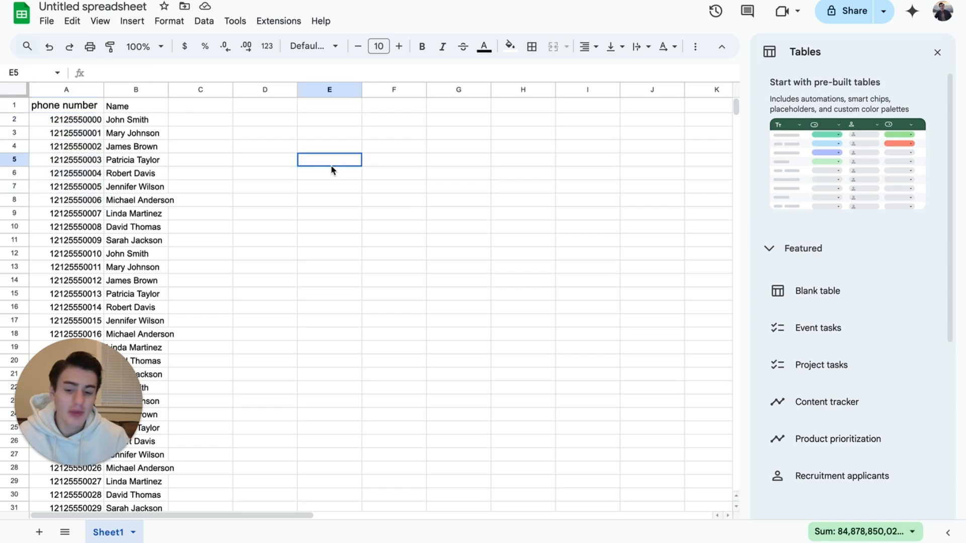
mouse_move(94, 7)
type("Test 1")
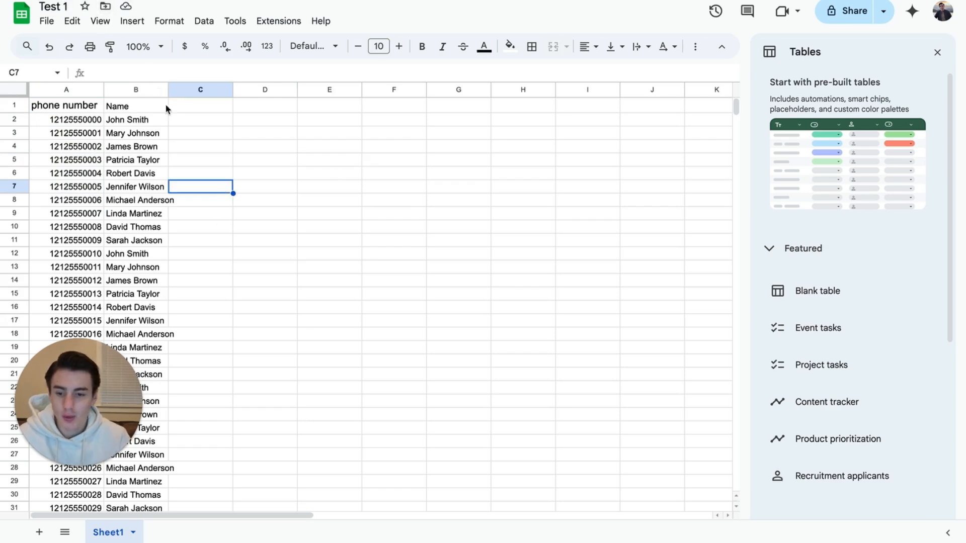
Download Sheet1 of the renamed Test 1 spreadsheet as a CSV into Downloads
left_click(46, 21)
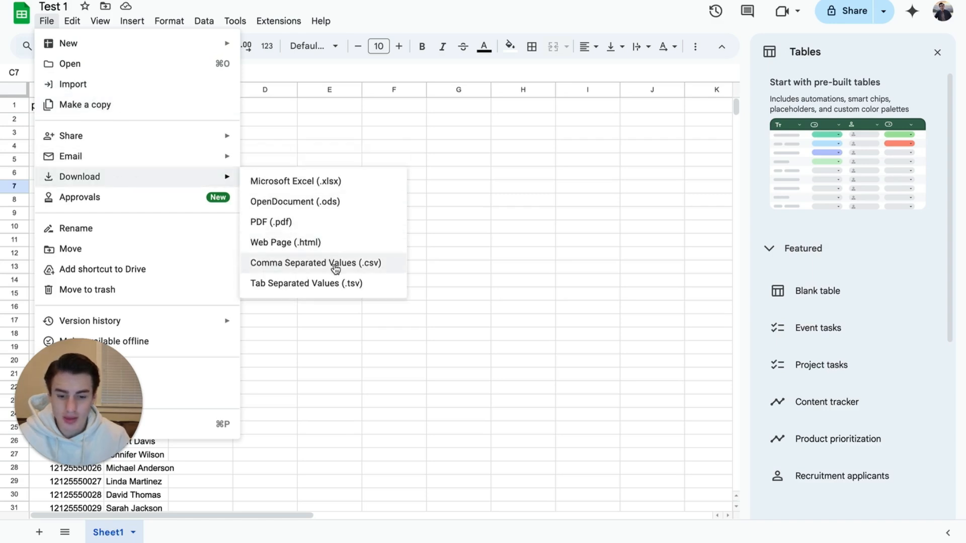
left_click(315, 263)
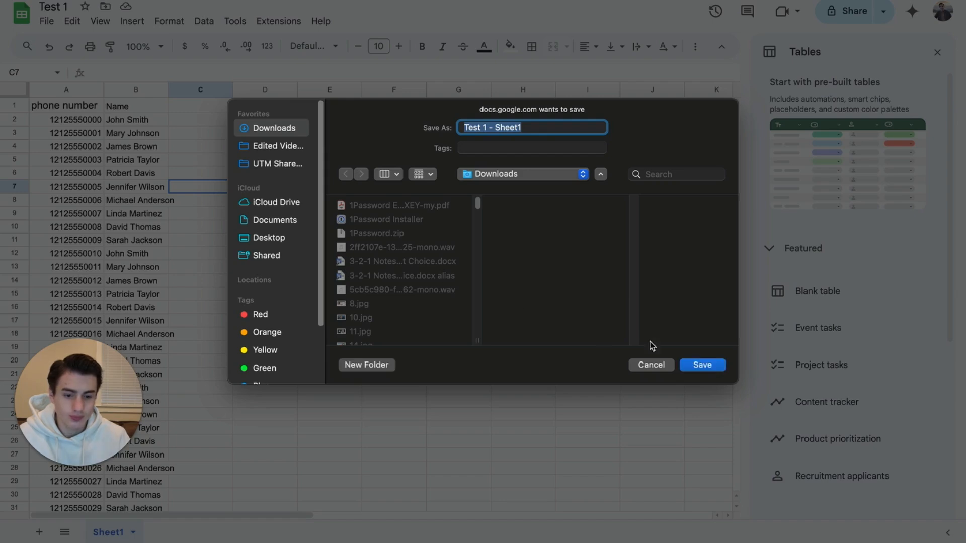
left_click(701, 364)
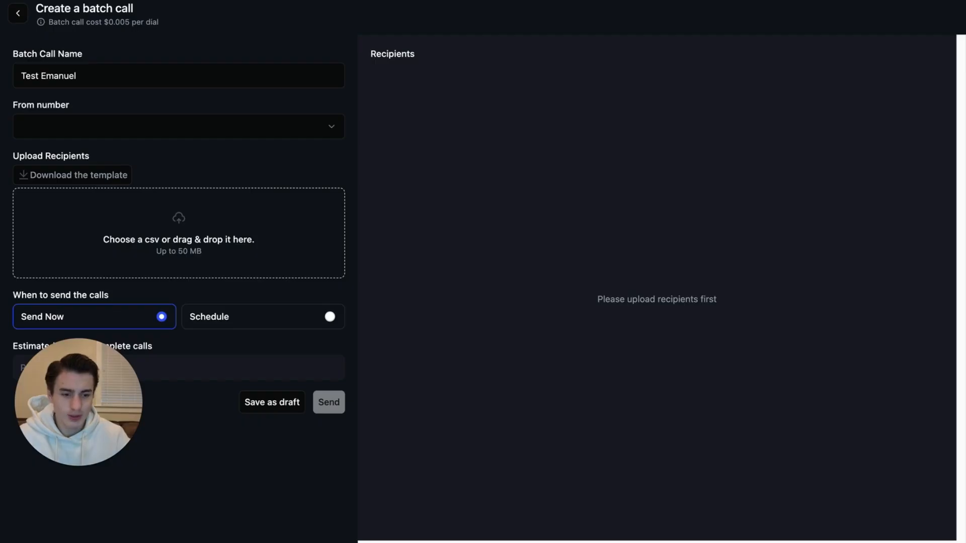
left_click(178, 233)
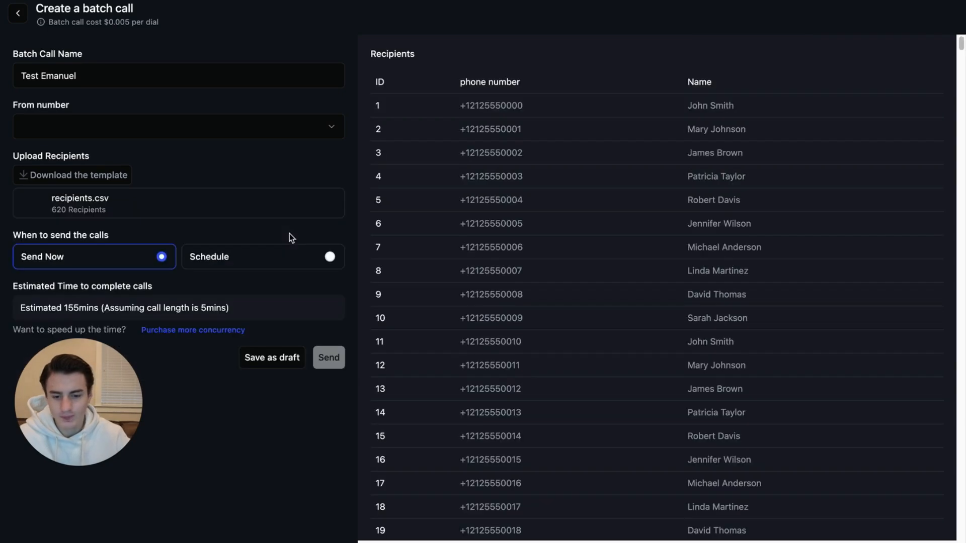
mouse_move(560, 119)
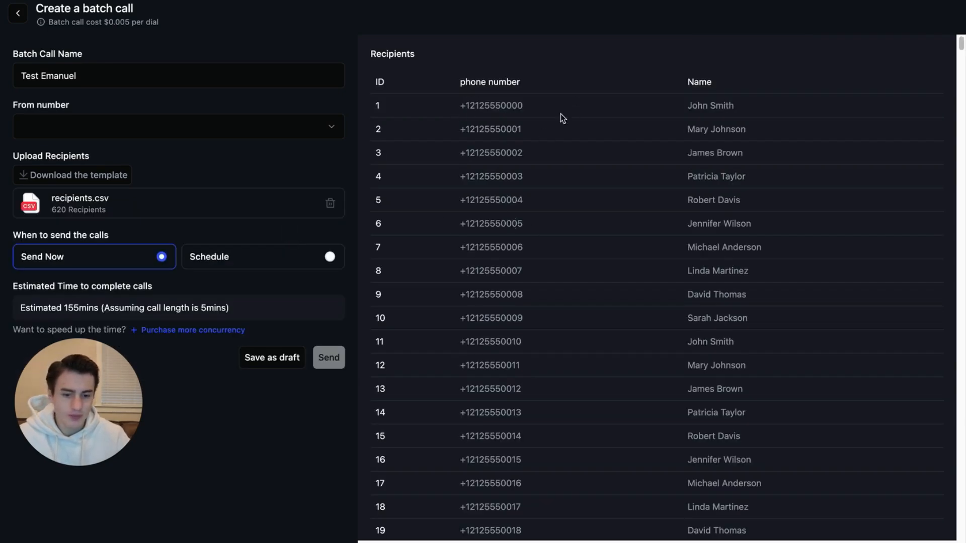
mouse_move(760, 172)
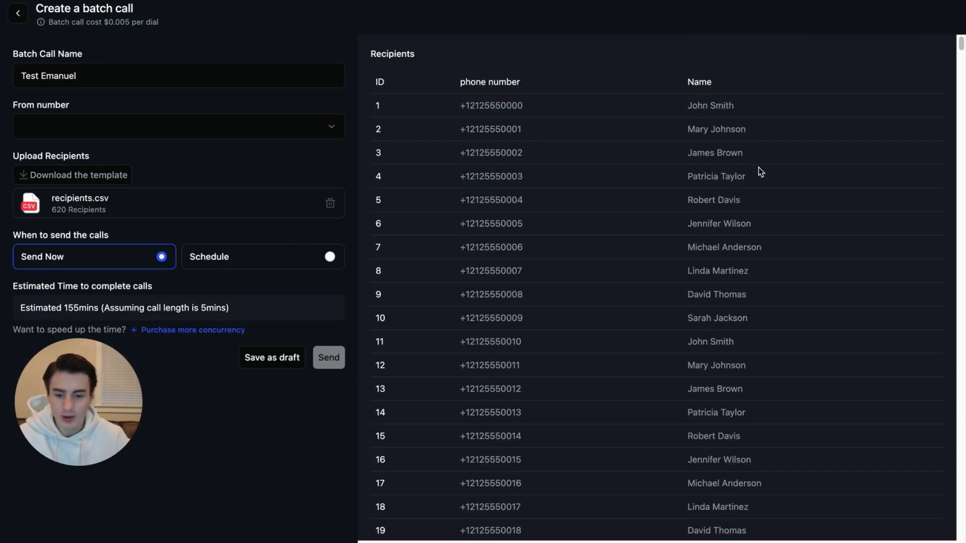
mouse_move(293, 266)
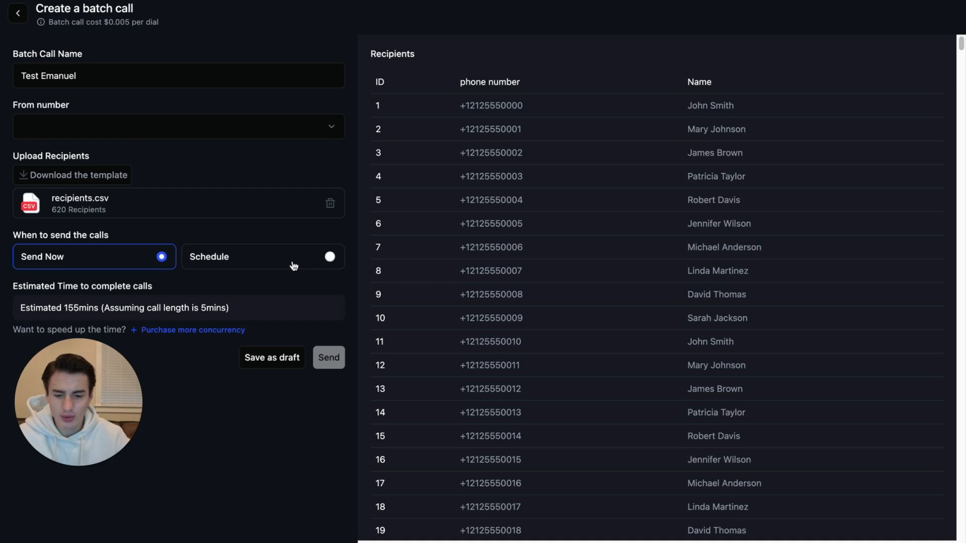
left_click(329, 256)
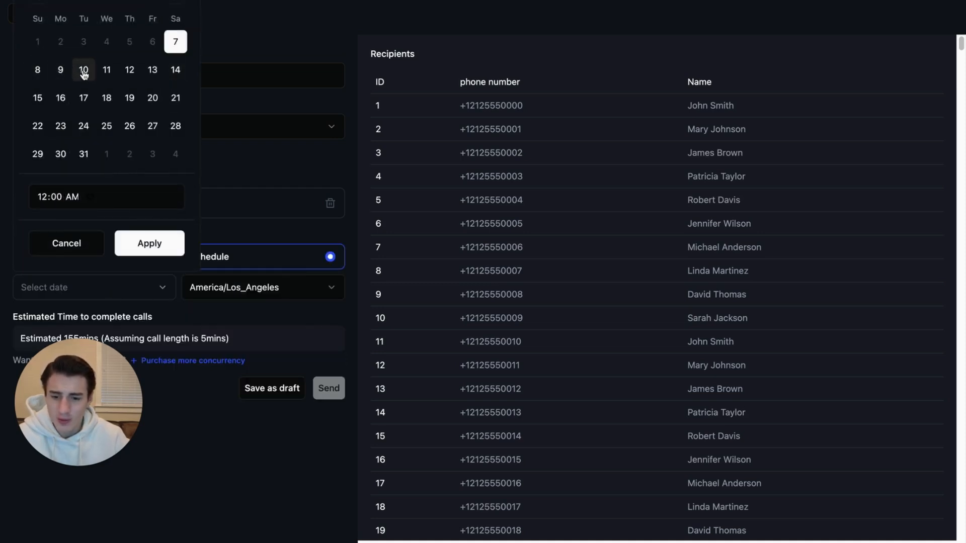
left_click(149, 242)
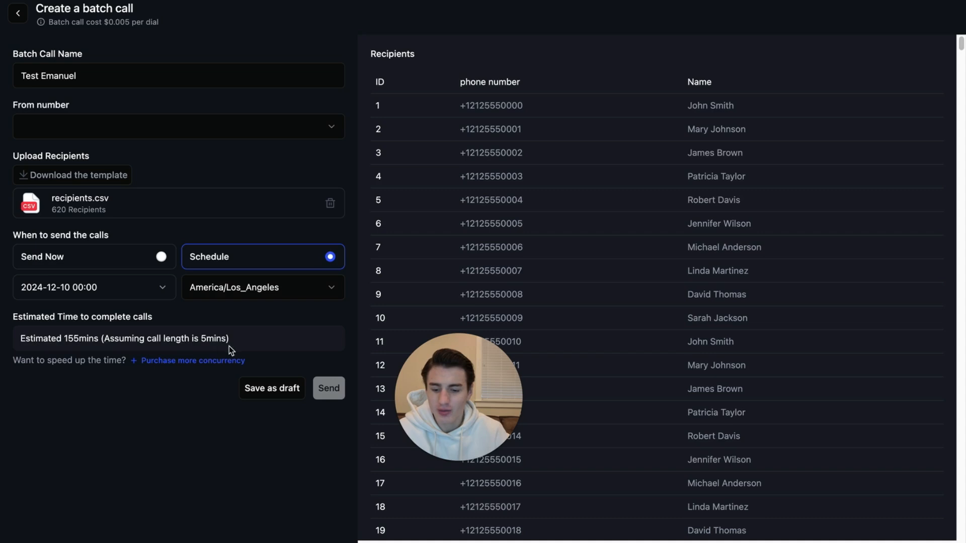
mouse_move(74, 346)
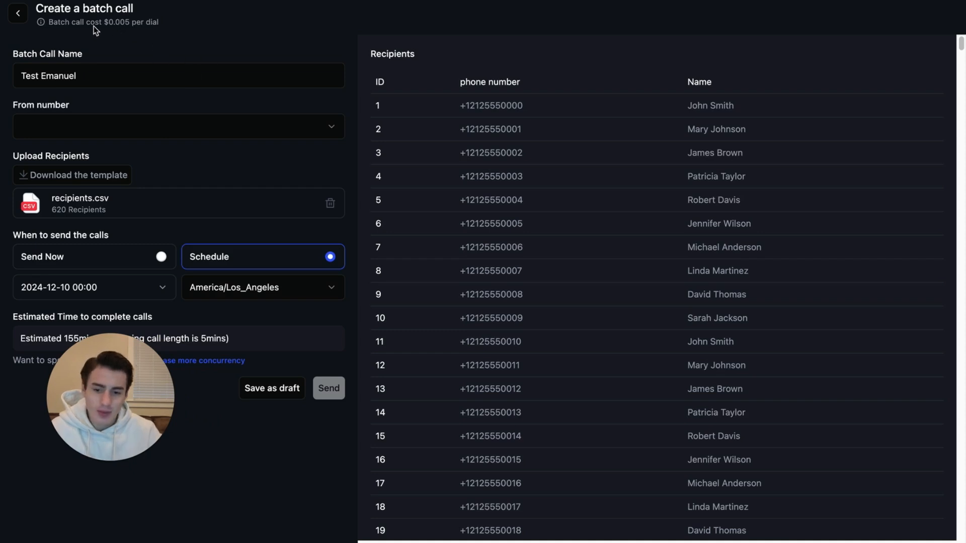
mouse_move(111, 31)
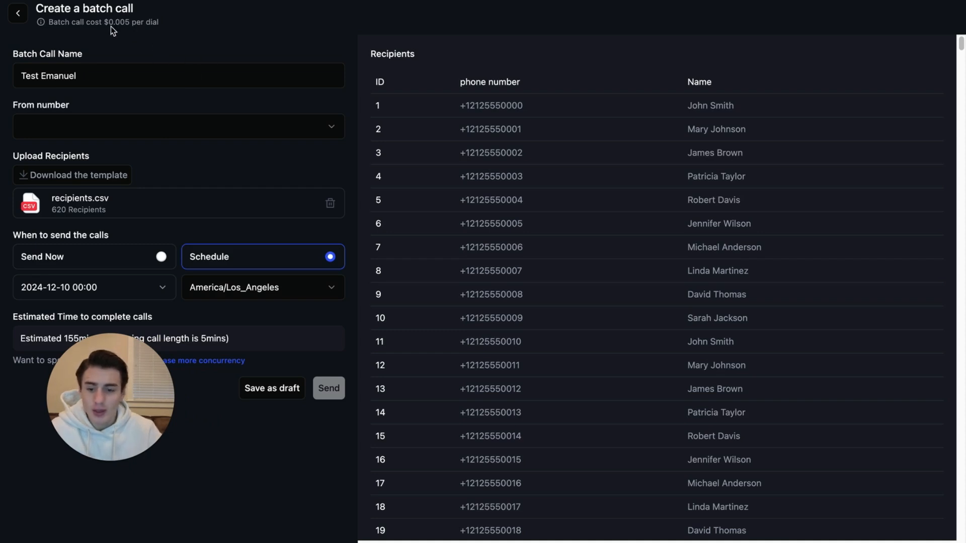
mouse_move(147, 39)
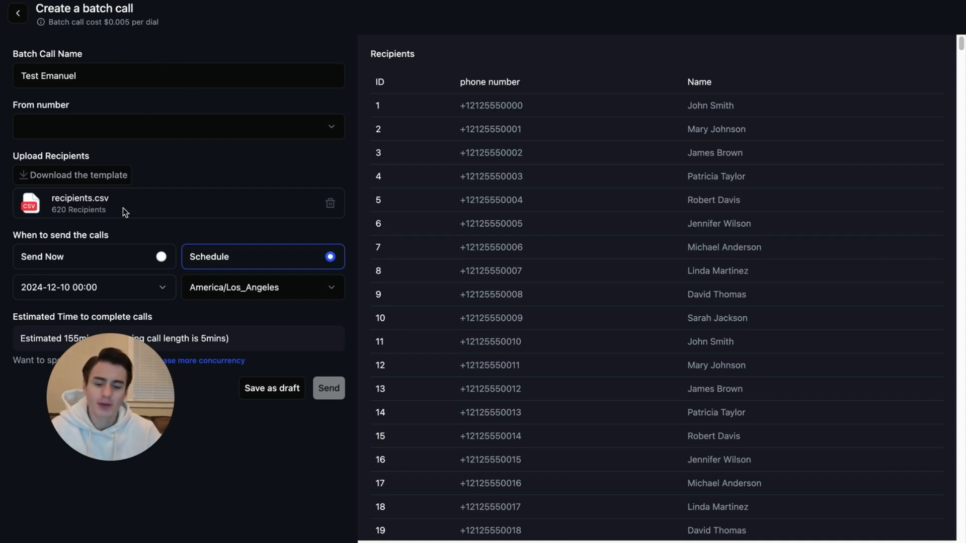
mouse_move(101, 401)
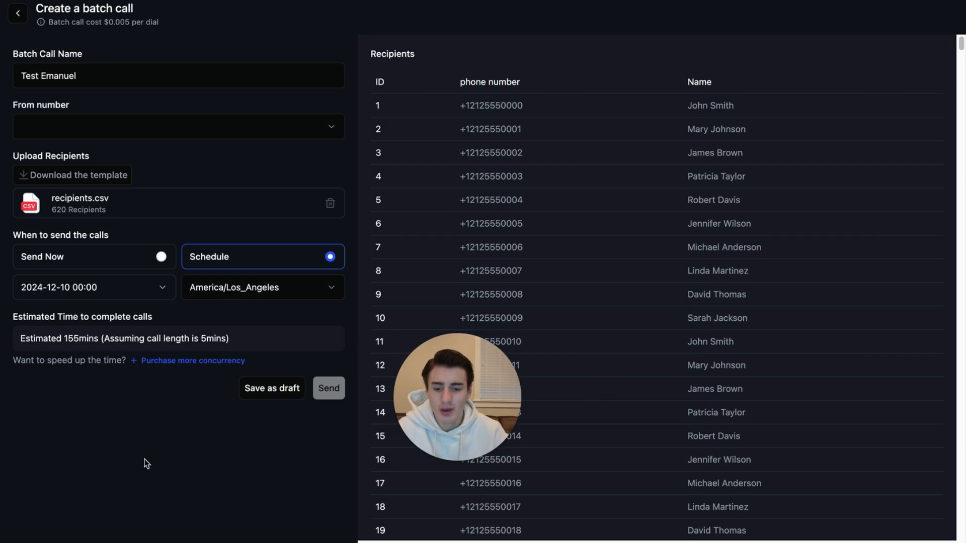
mouse_move(164, 386)
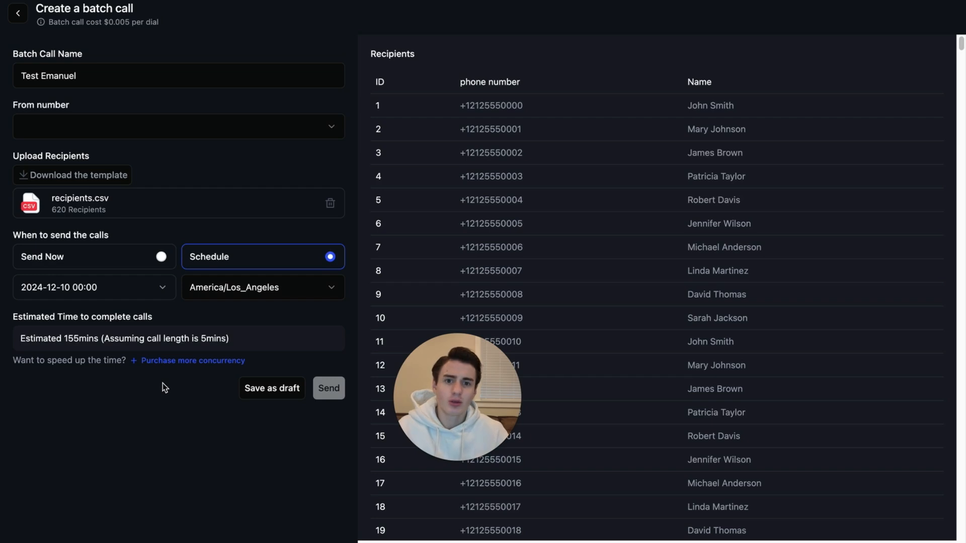
mouse_move(179, 365)
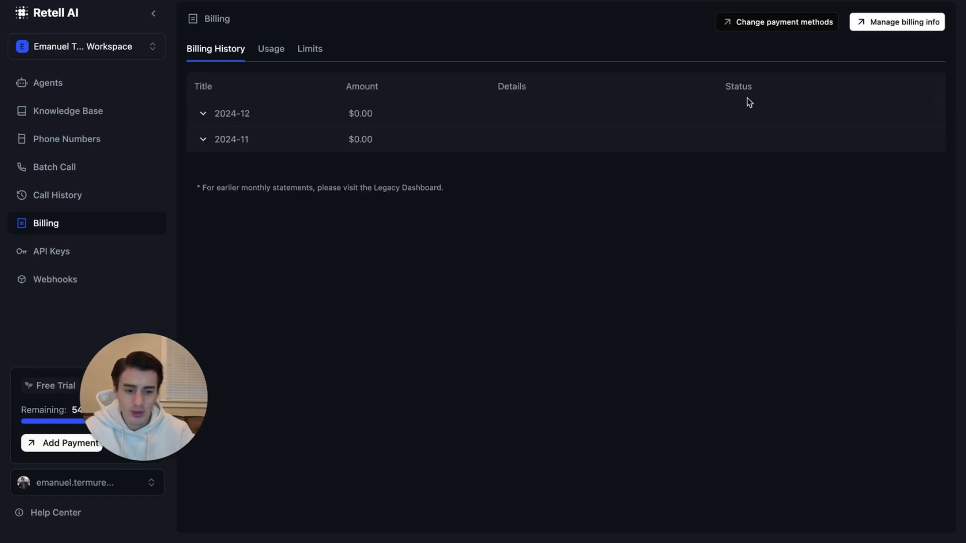
In Billing Limits, adjust Concurrent Calls to 100 to see its monthly cost
left_click(310, 49)
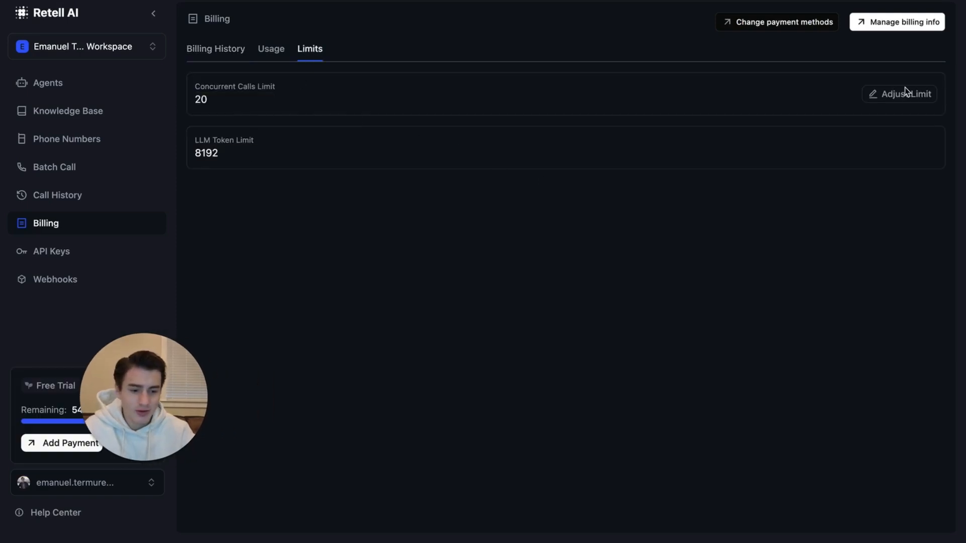
left_click(903, 94)
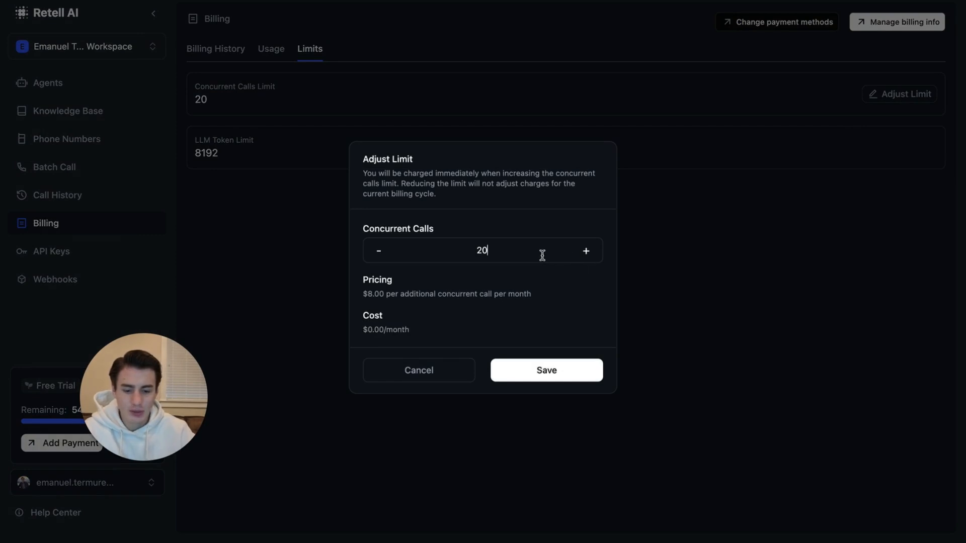
type("100")
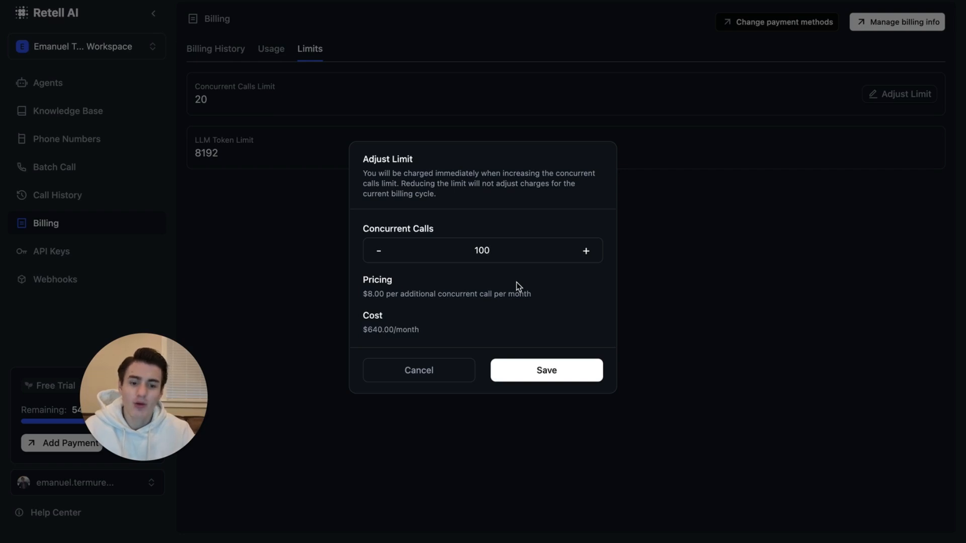
double_click(390, 329)
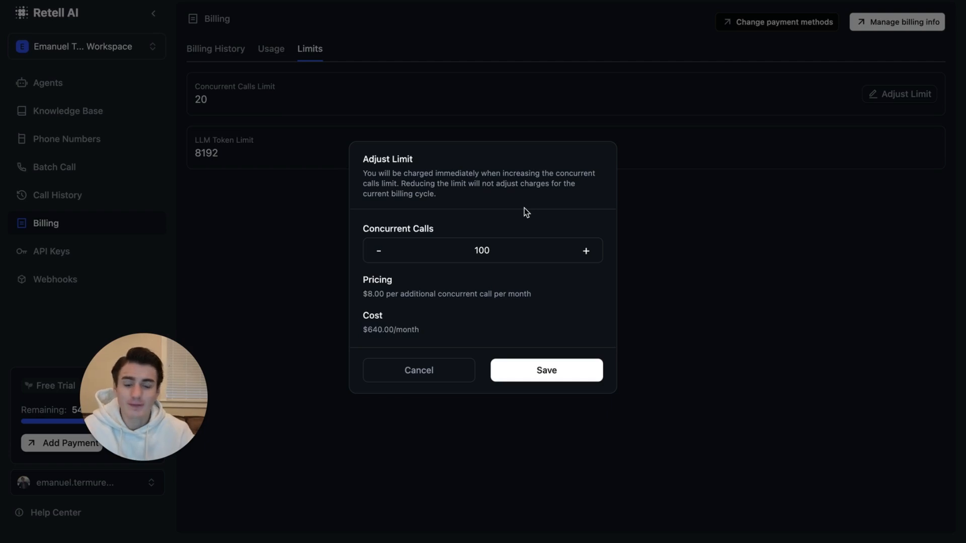
mouse_move(452, 313)
type("20")
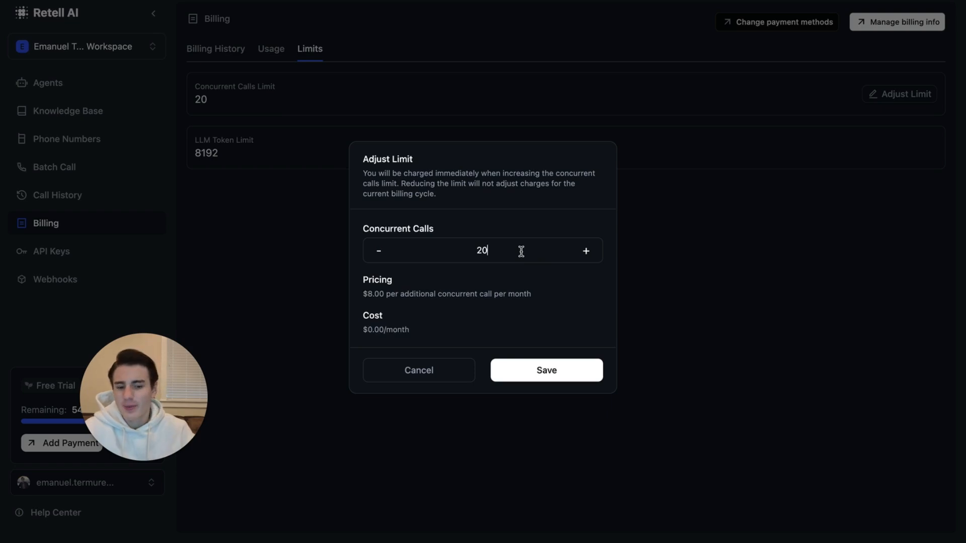
Compare the $80.00/month cost at 30 concurrent calls, then return the limit to 20
left_click(584, 250)
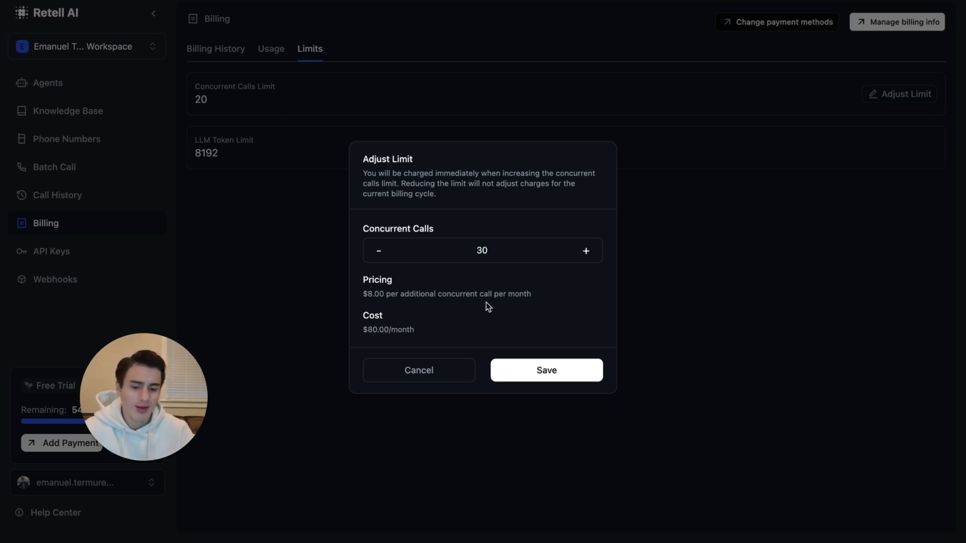
mouse_move(473, 291)
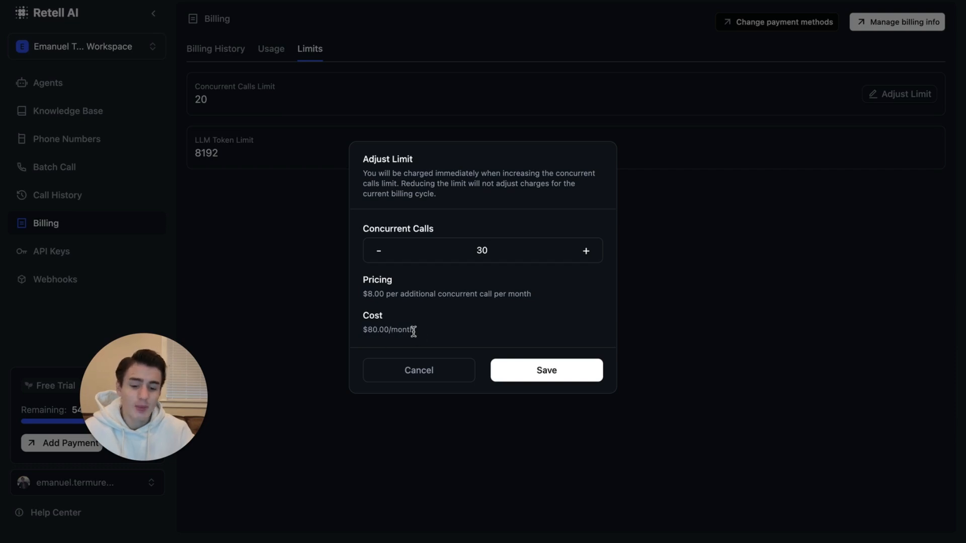
double_click(387, 330)
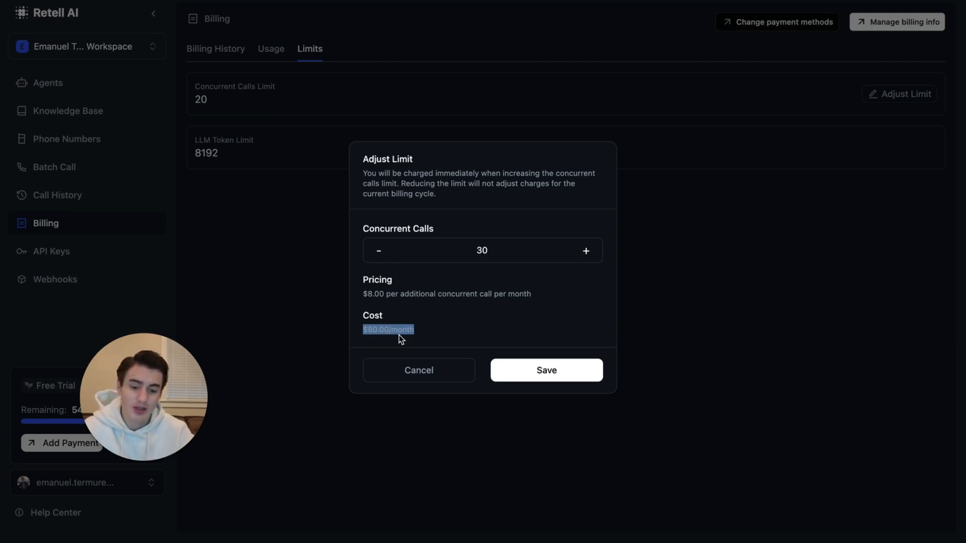
mouse_move(420, 341)
type("2")
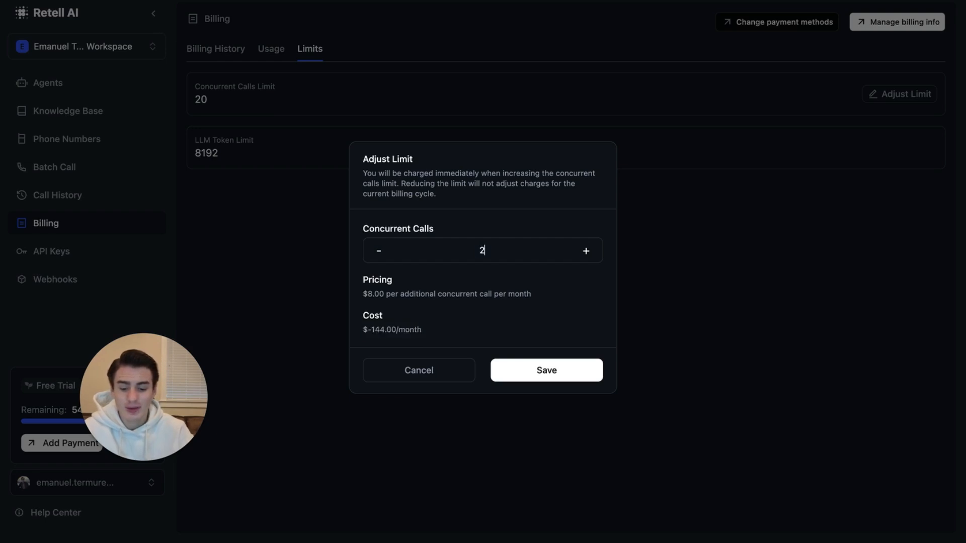
type("0")
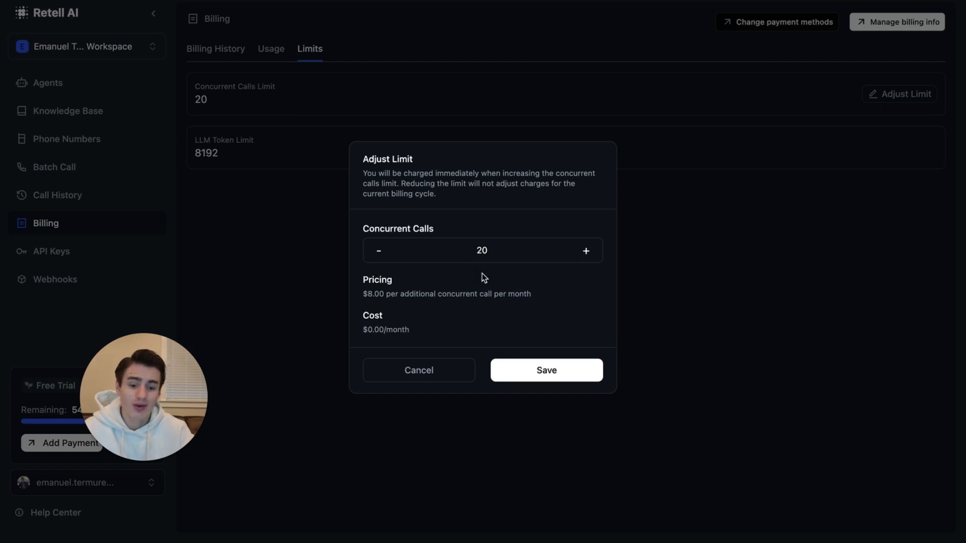
mouse_move(440, 359)
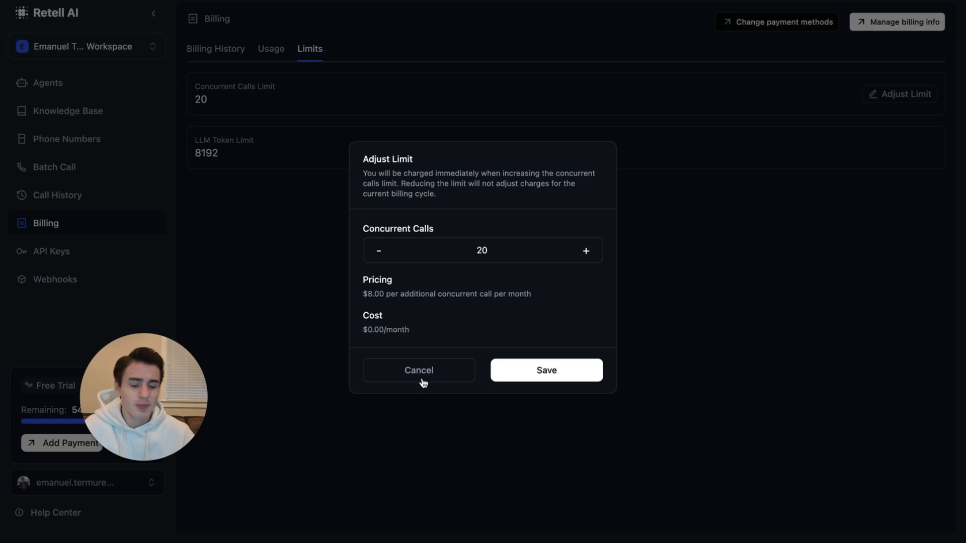
left_click(482, 250)
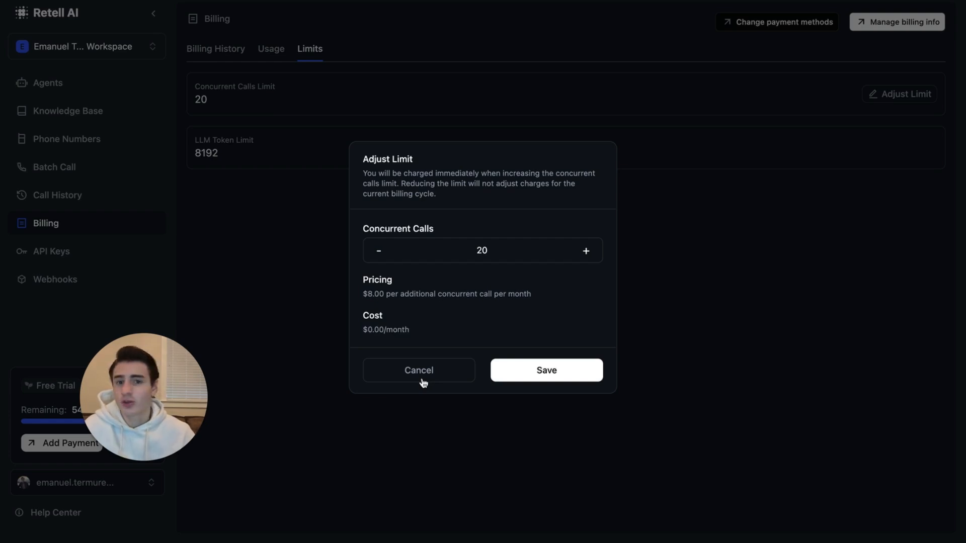
left_click(482, 250)
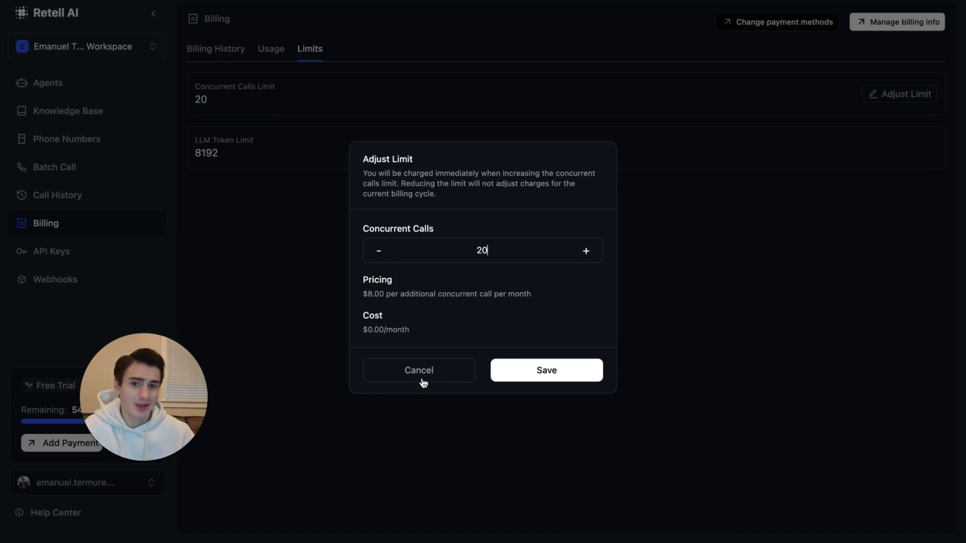